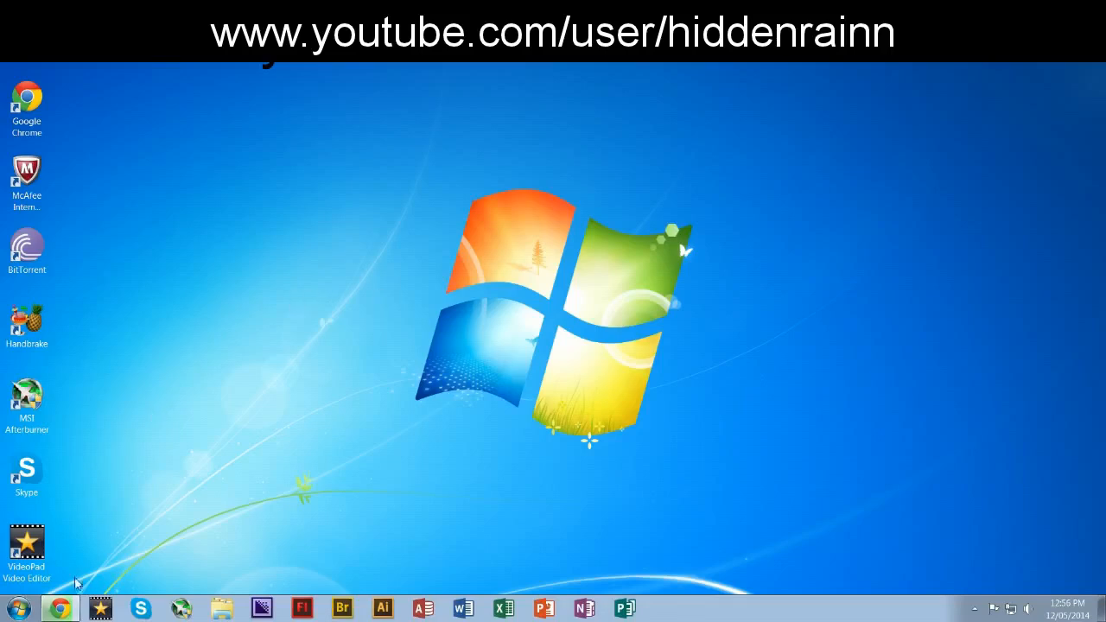
pyautogui.moveTo(169, 431)
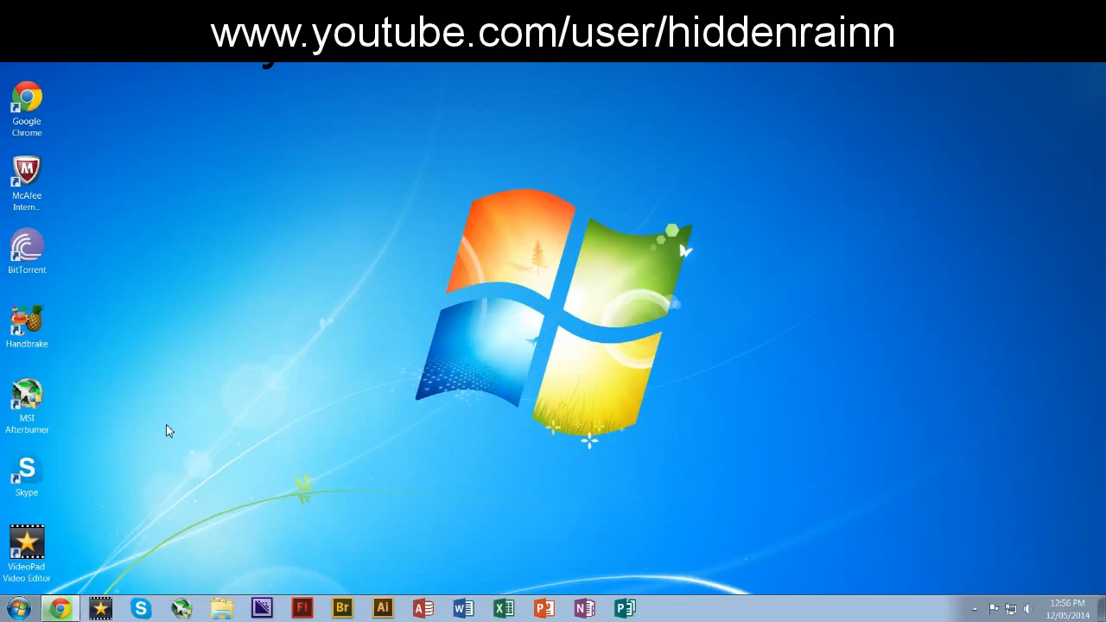
pyautogui.moveTo(55, 587)
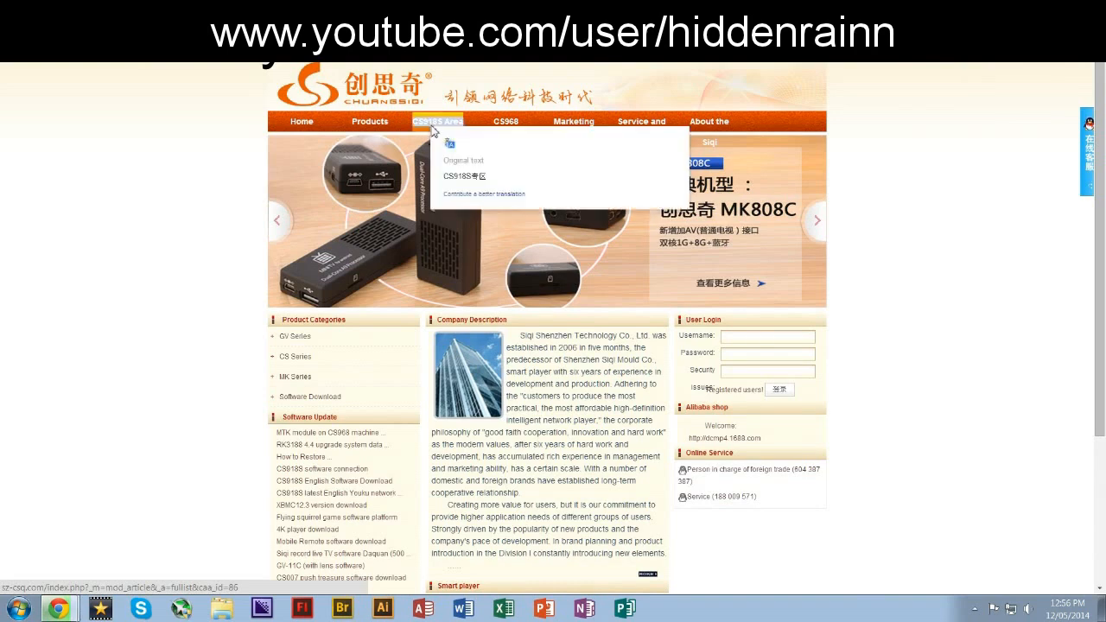
# Browse the CS918S software download list on the manufacturer site, then minimize Chrome.
pyautogui.click(505, 121)
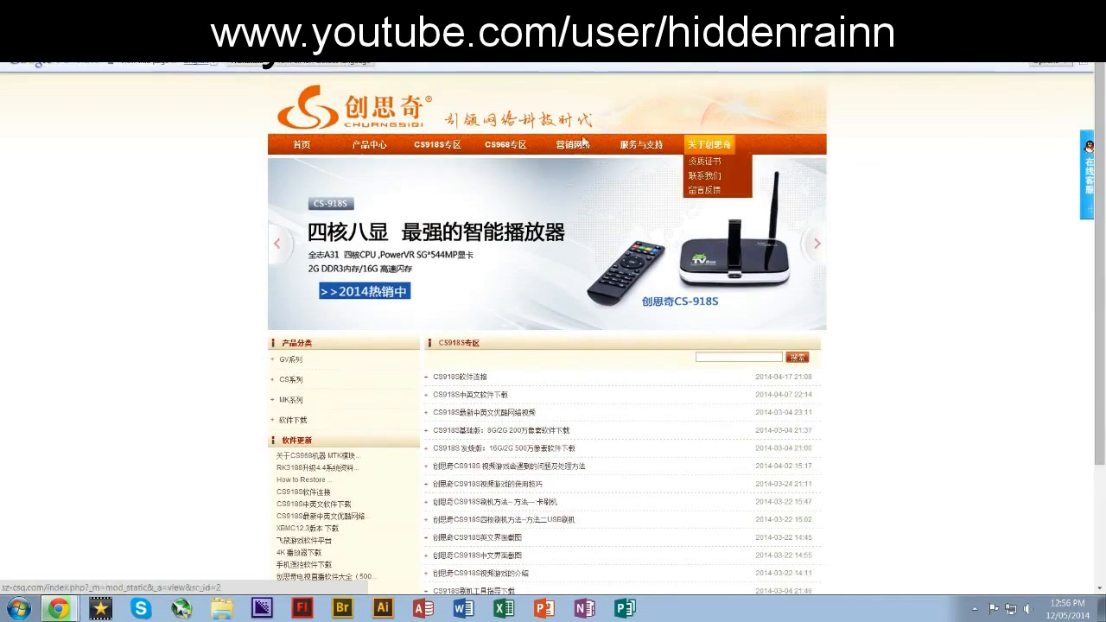
pyautogui.scroll(-3)
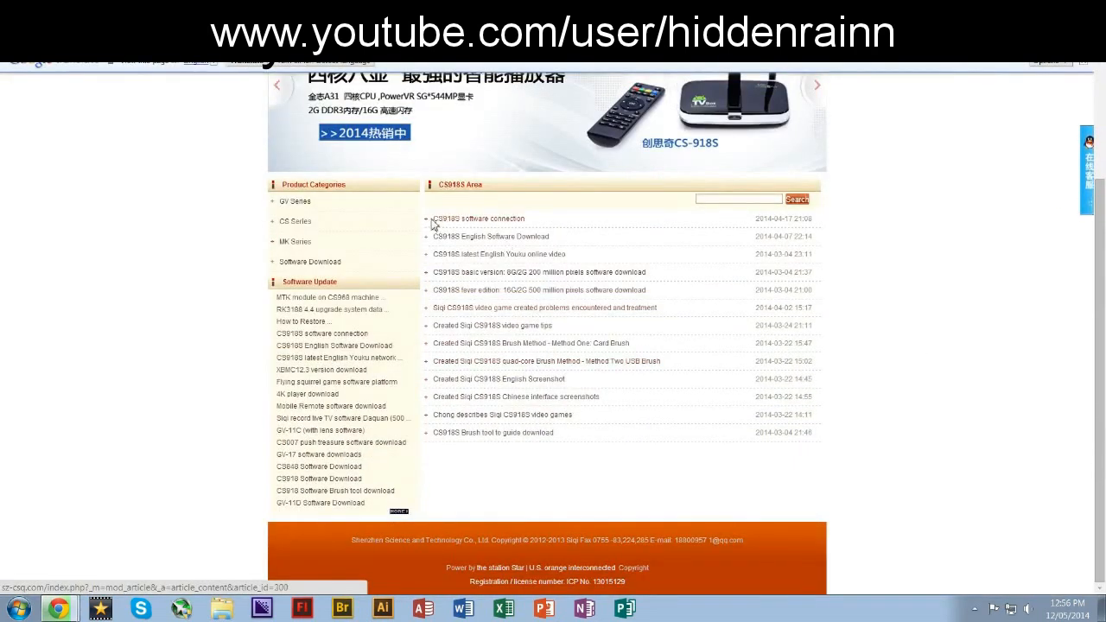
pyautogui.click(477, 217)
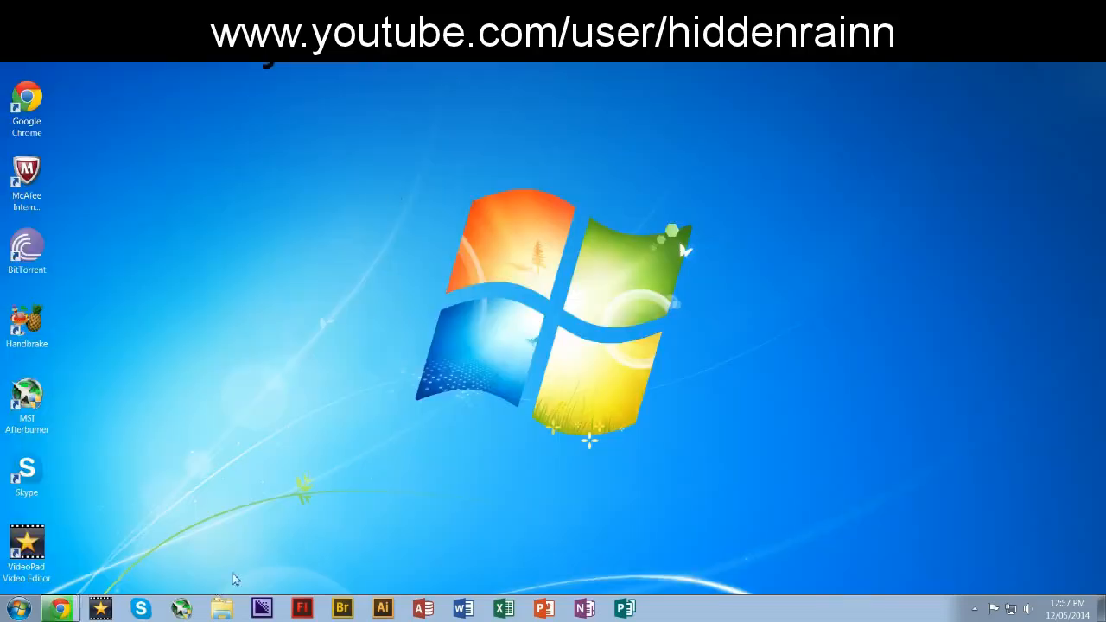
# Extract PhoenixSuitPacket_v1.0.6.zip in Downloads into a folder of the same name.
pyautogui.click(221, 608)
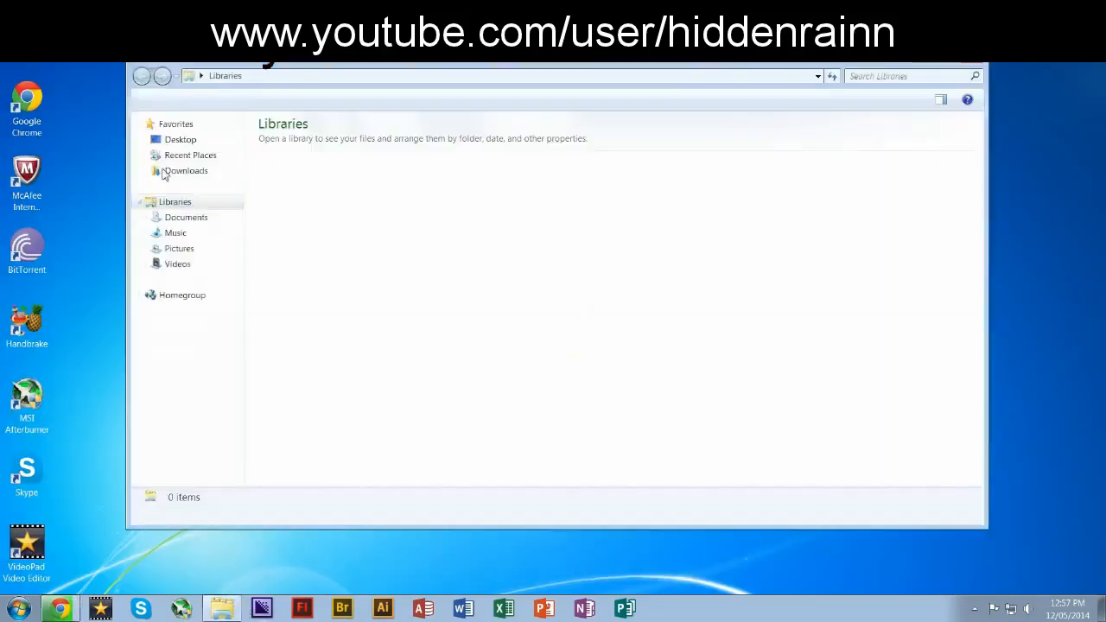
pyautogui.click(187, 171)
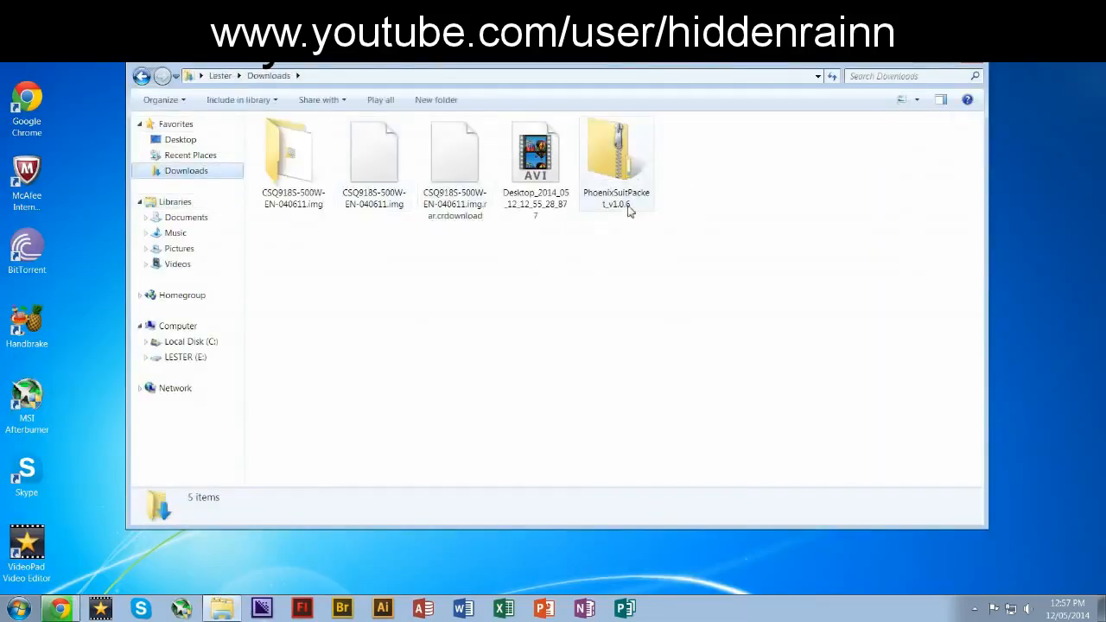
pyautogui.click(616, 156)
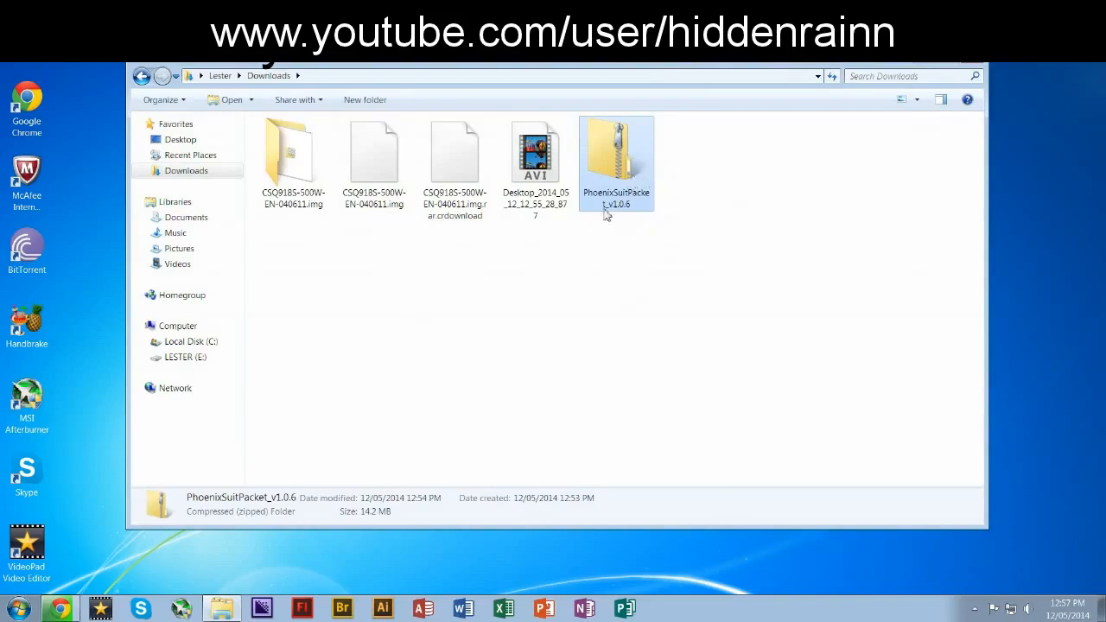
pyautogui.rightClick(615, 159)
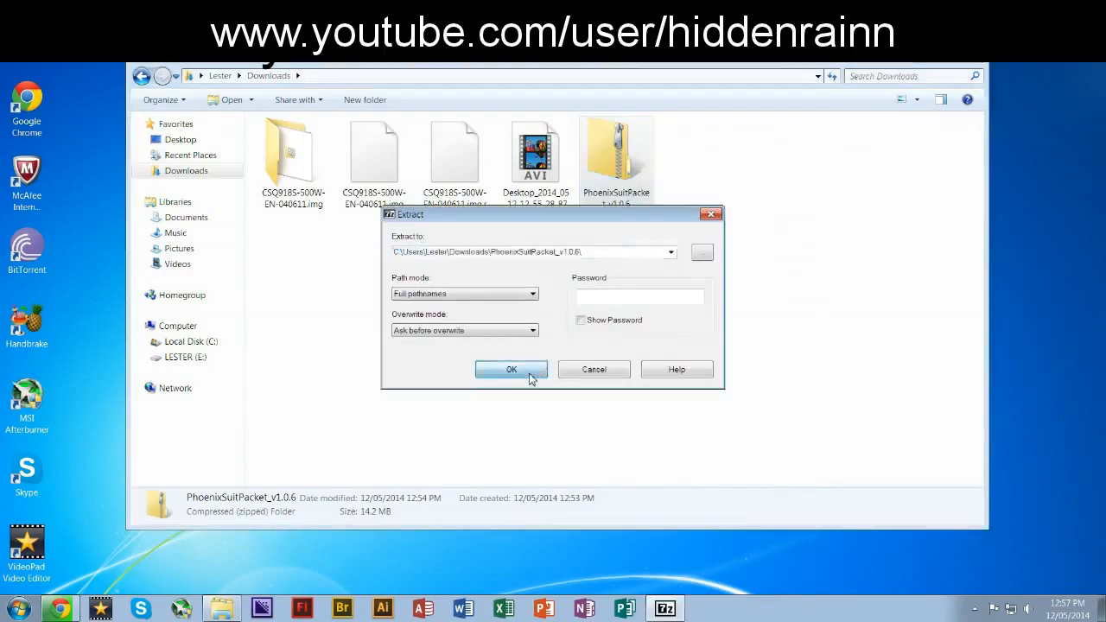
pyautogui.click(512, 370)
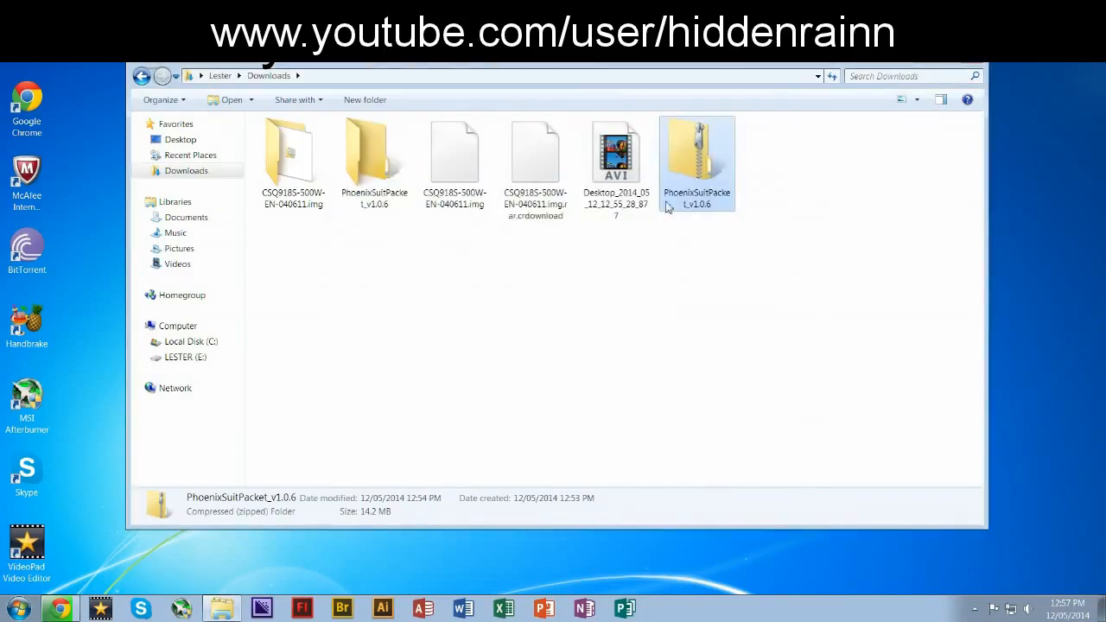
pyautogui.click(454, 152)
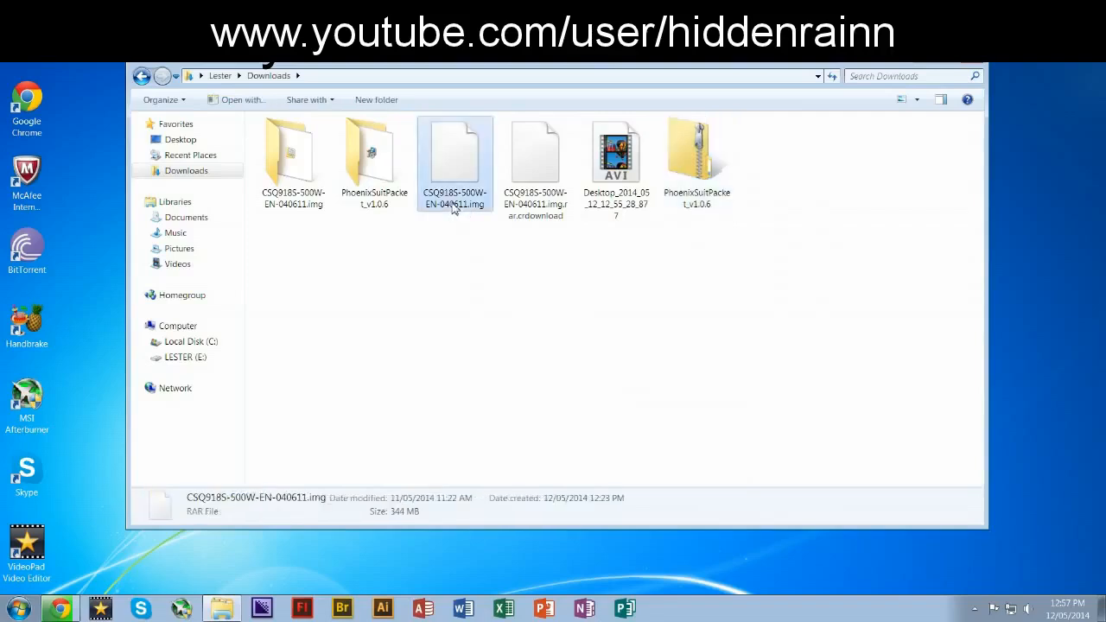
pyautogui.moveTo(454, 164)
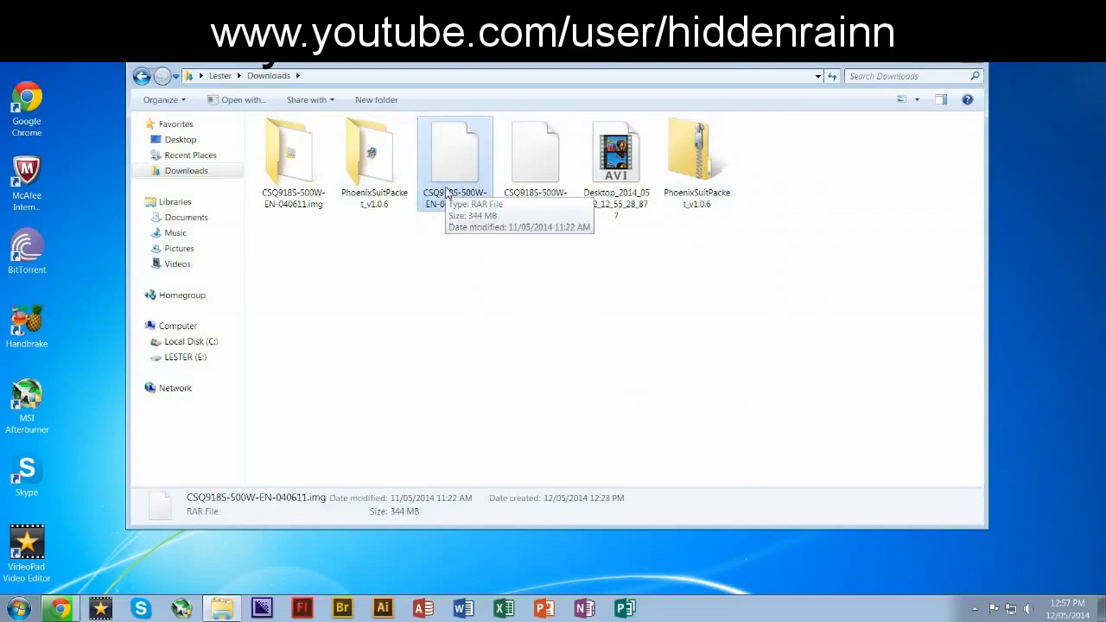
pyautogui.rightClick(455, 153)
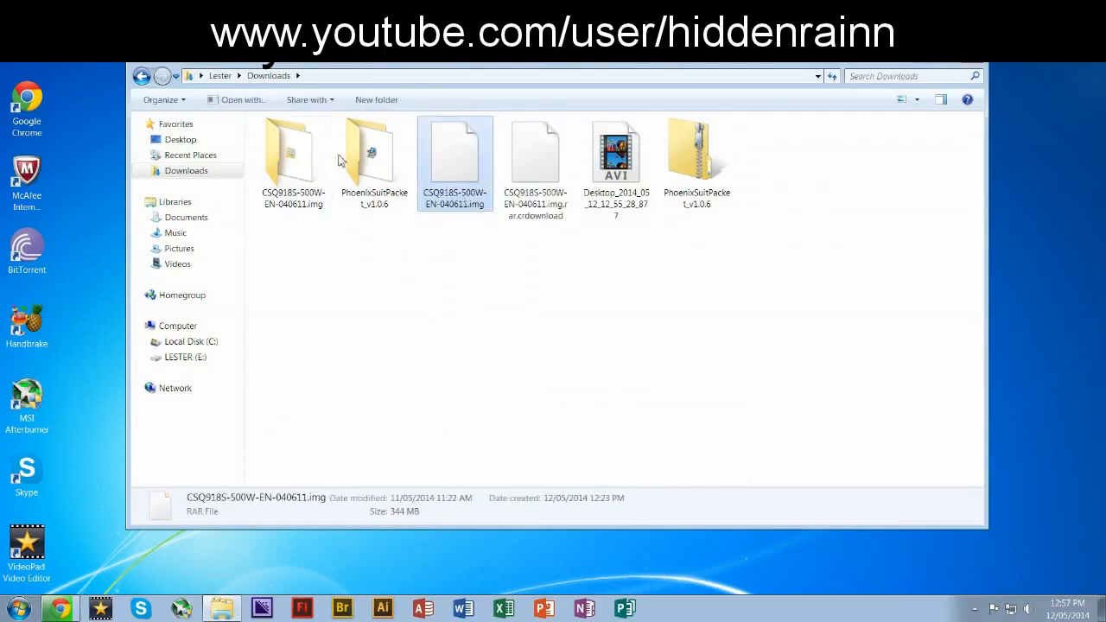
pyautogui.moveTo(432, 173)
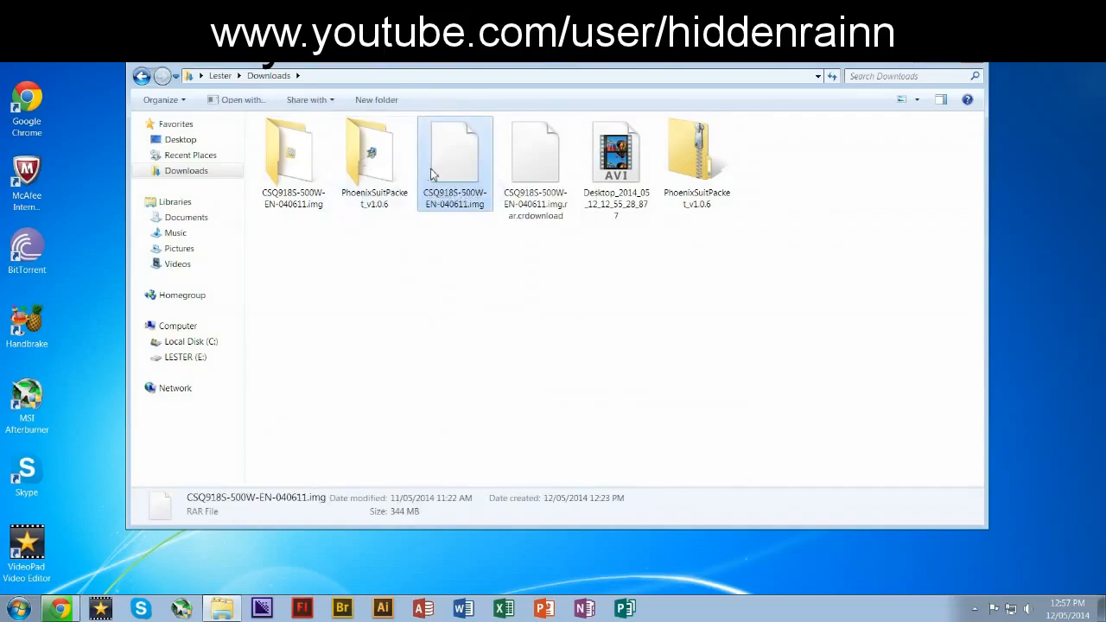
pyautogui.moveTo(454, 156)
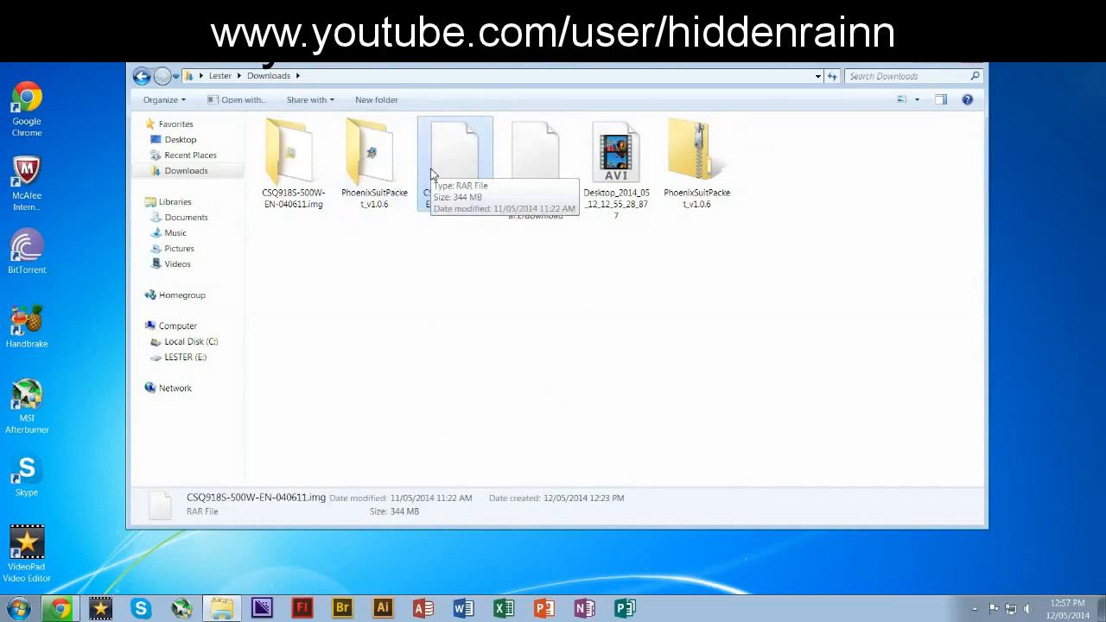
pyautogui.click(457, 155)
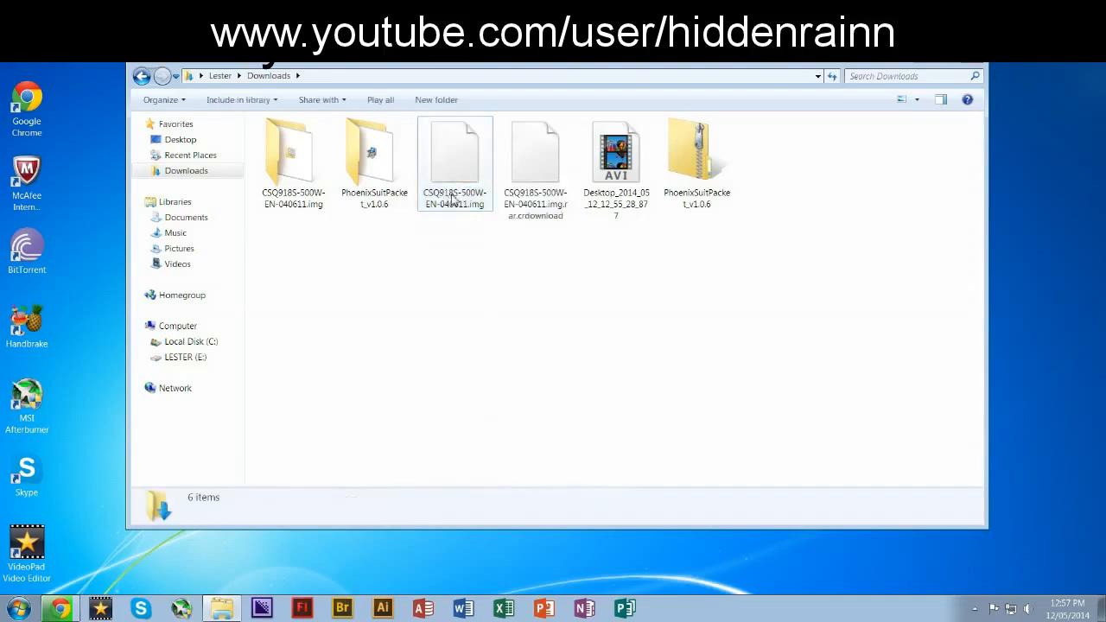
pyautogui.click(455, 162)
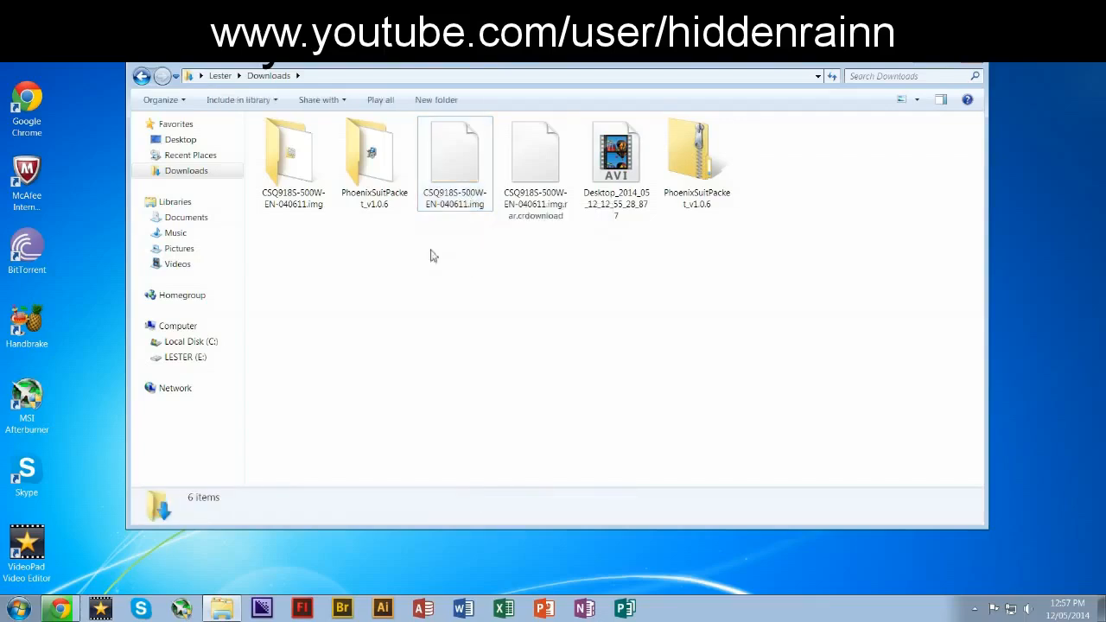
pyautogui.moveTo(453, 211)
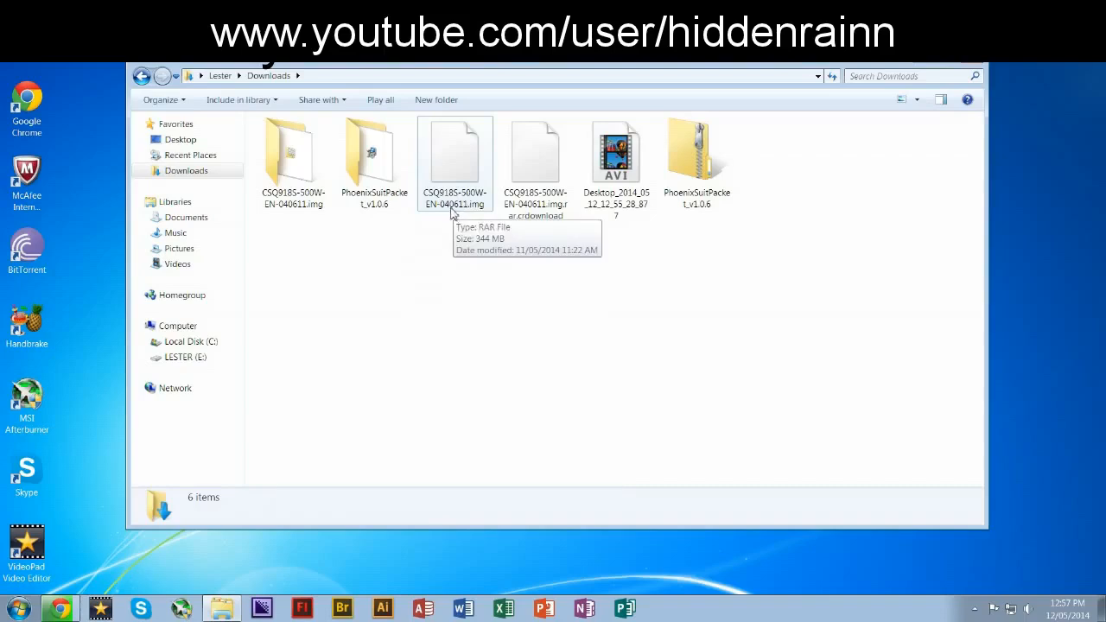
pyautogui.click(455, 159)
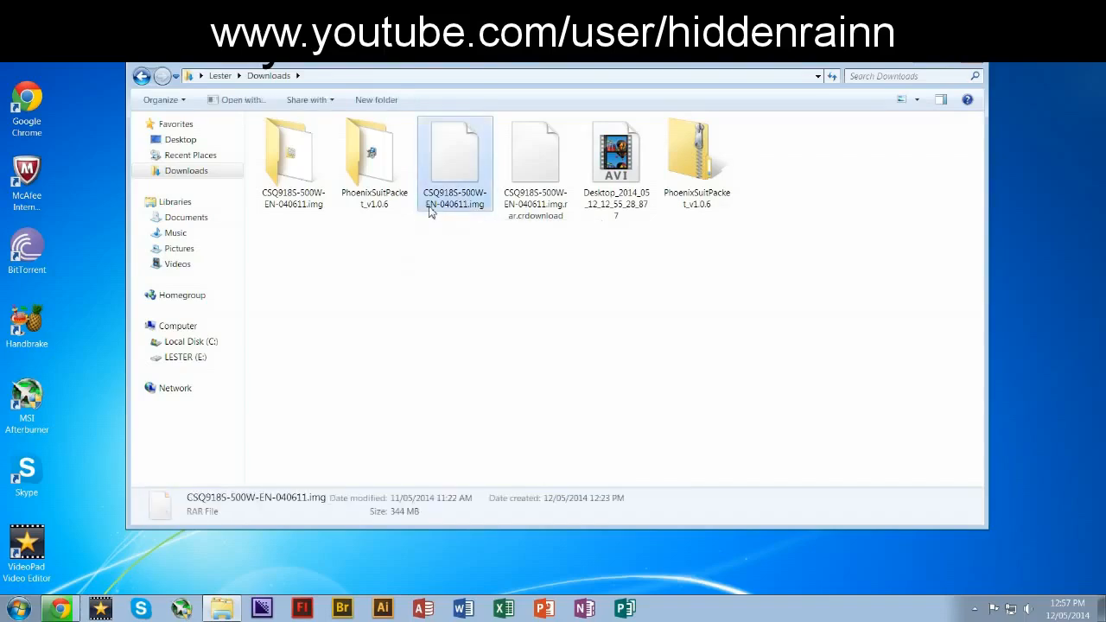
pyautogui.moveTo(435, 207)
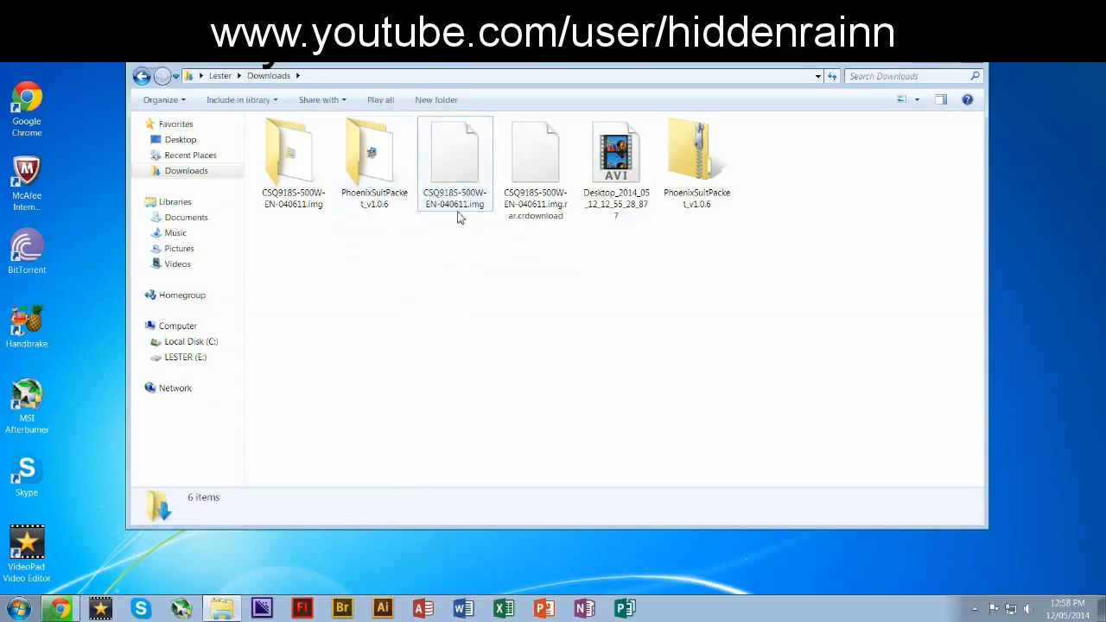
pyautogui.click(456, 164)
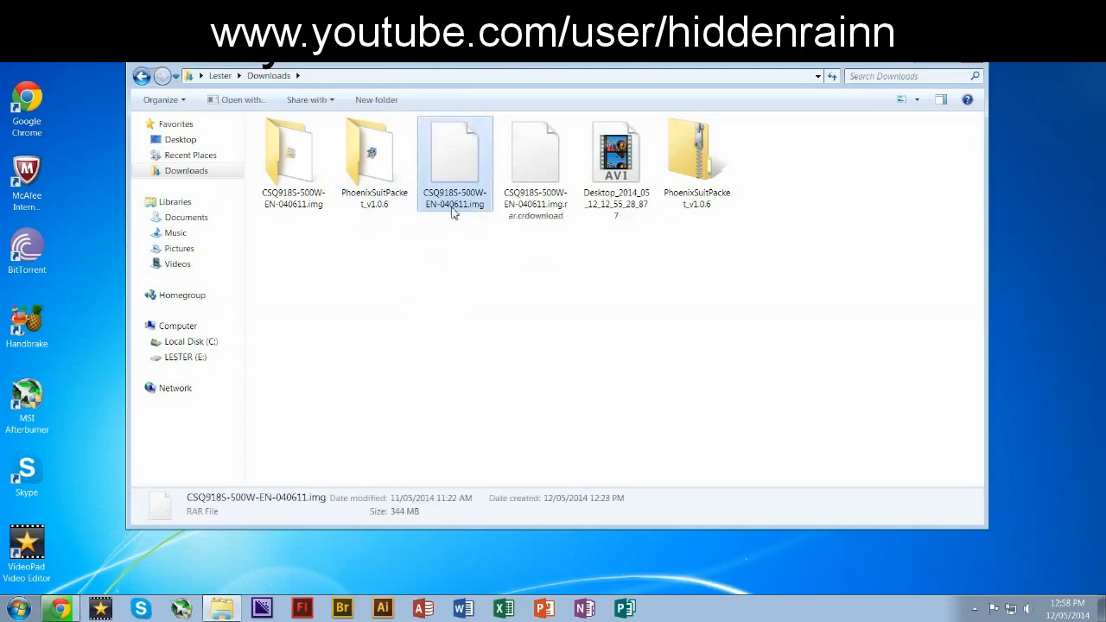
pyautogui.click(446, 240)
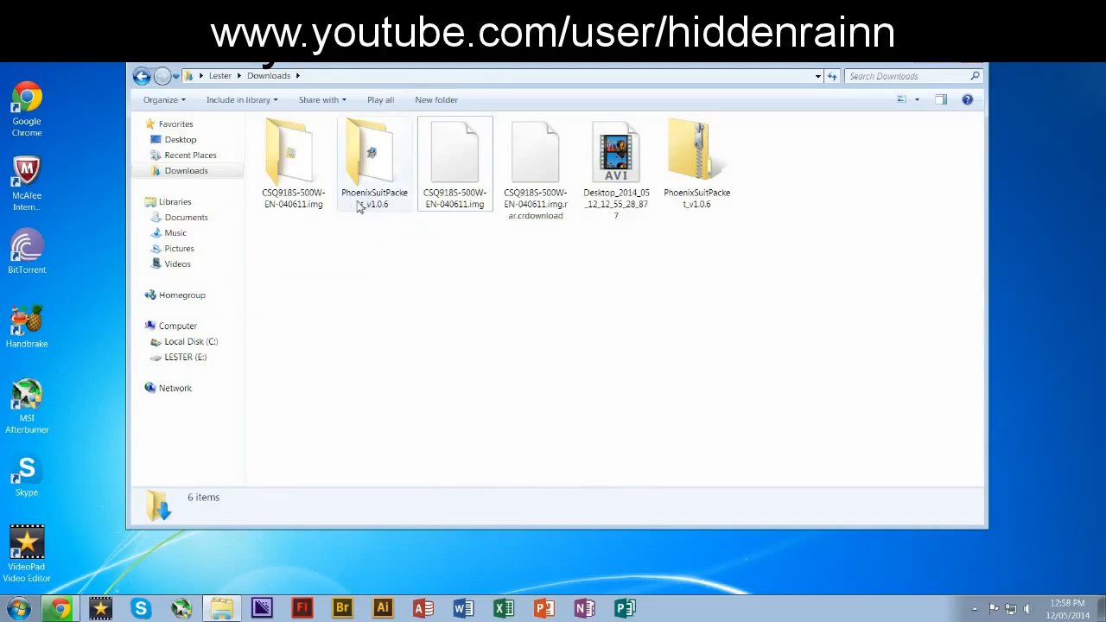
# Run the PhoenixSuit v1.0.6 installer from the extracted folder, accepting the default install location.
pyautogui.doubleClick(374, 155)
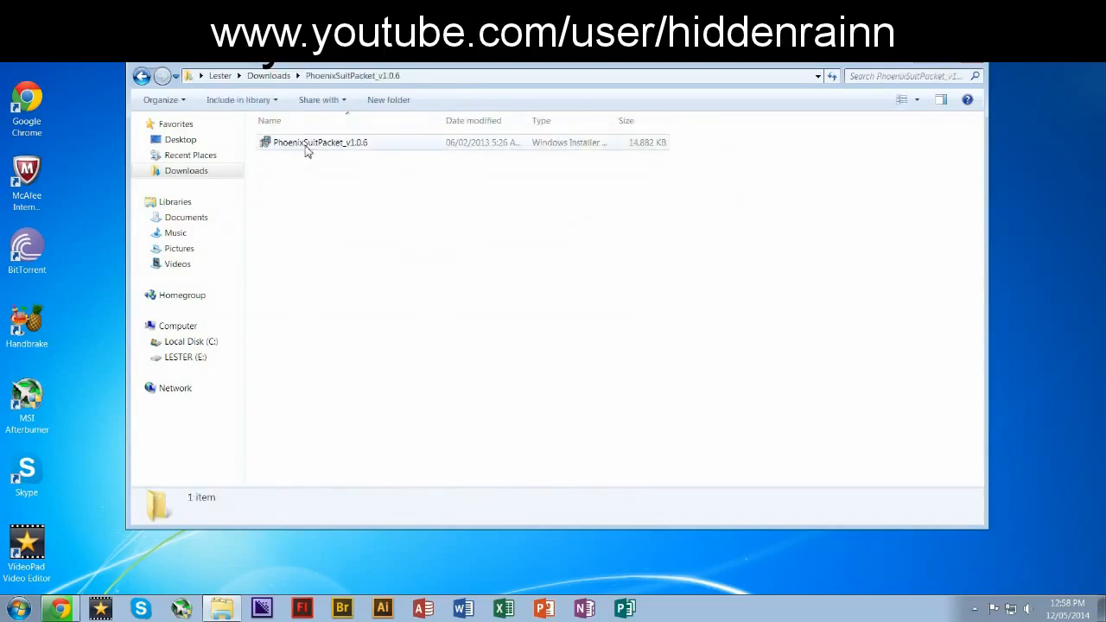
pyautogui.doubleClick(320, 142)
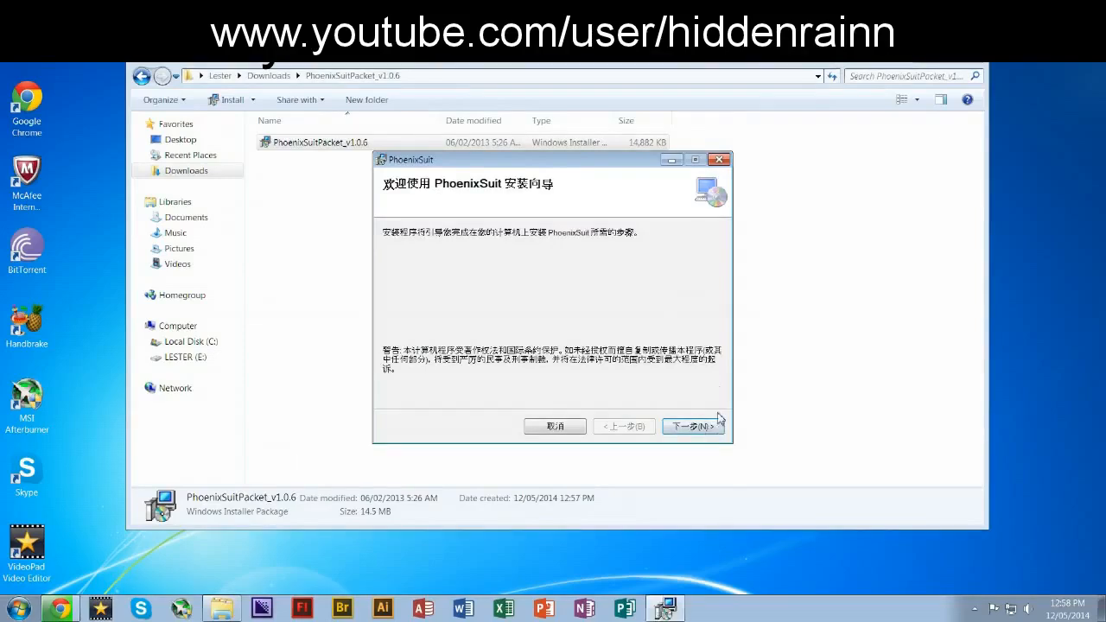
pyautogui.moveTo(810, 197)
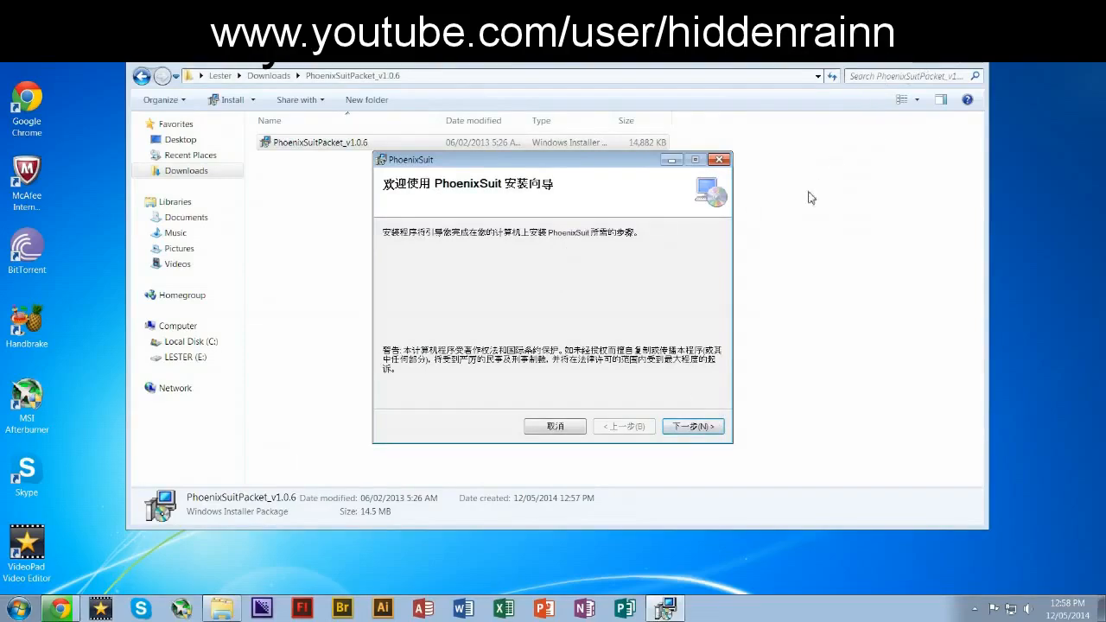
pyautogui.click(691, 426)
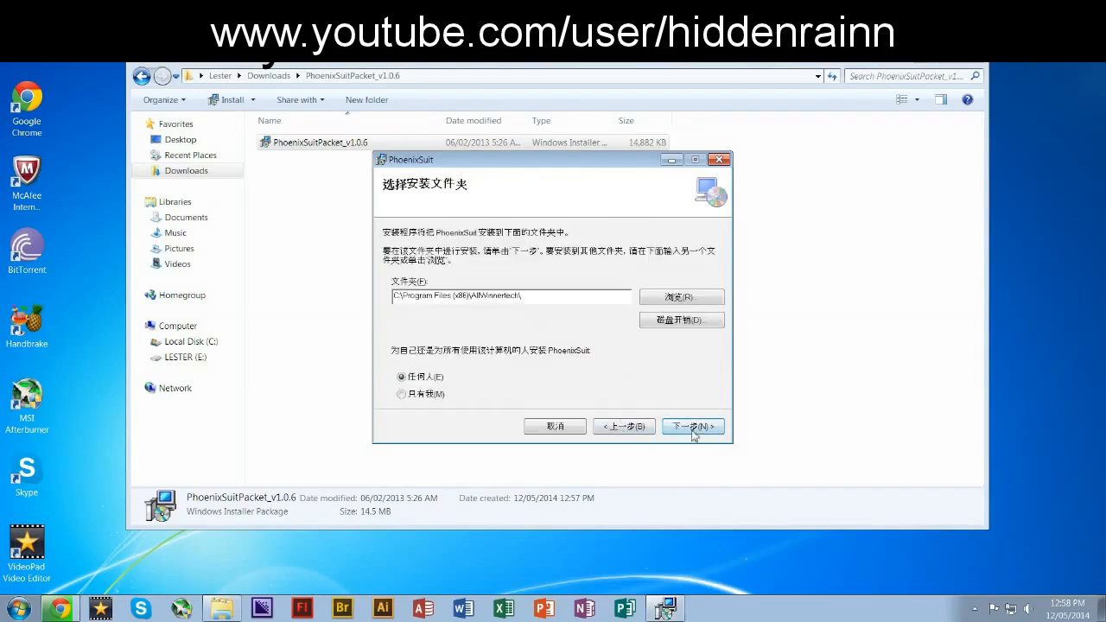
pyautogui.click(692, 426)
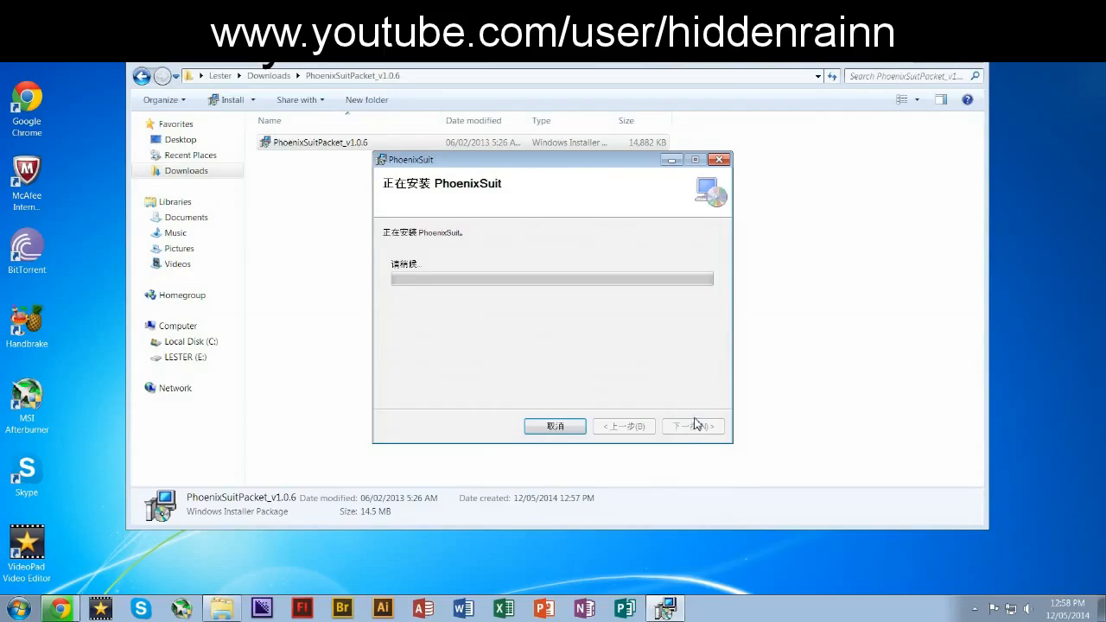
pyautogui.moveTo(699, 422)
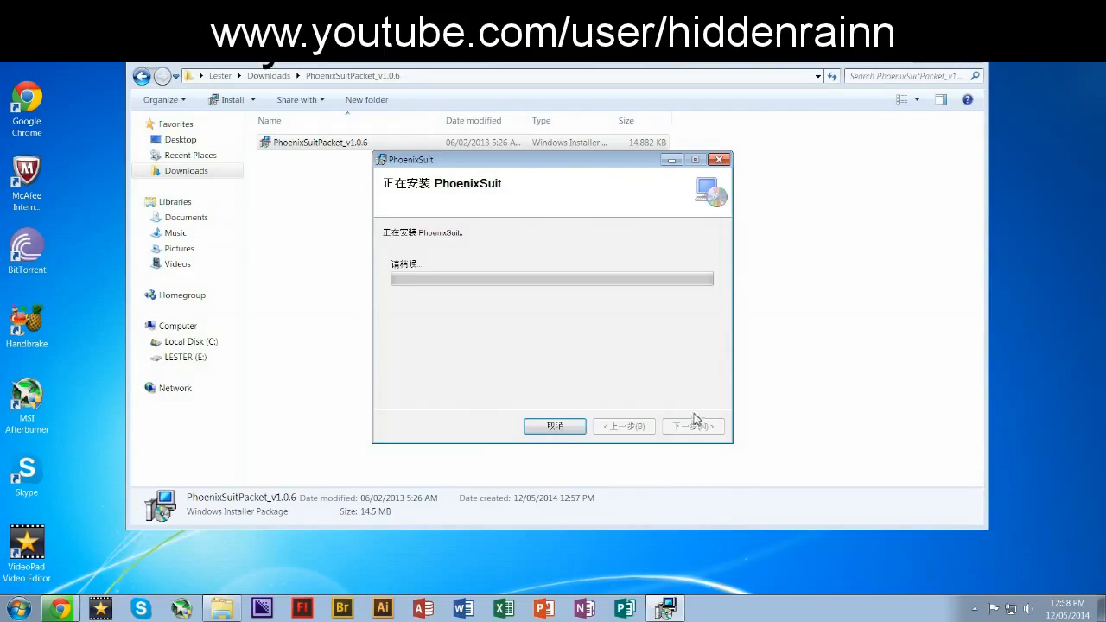
pyautogui.moveTo(692, 405)
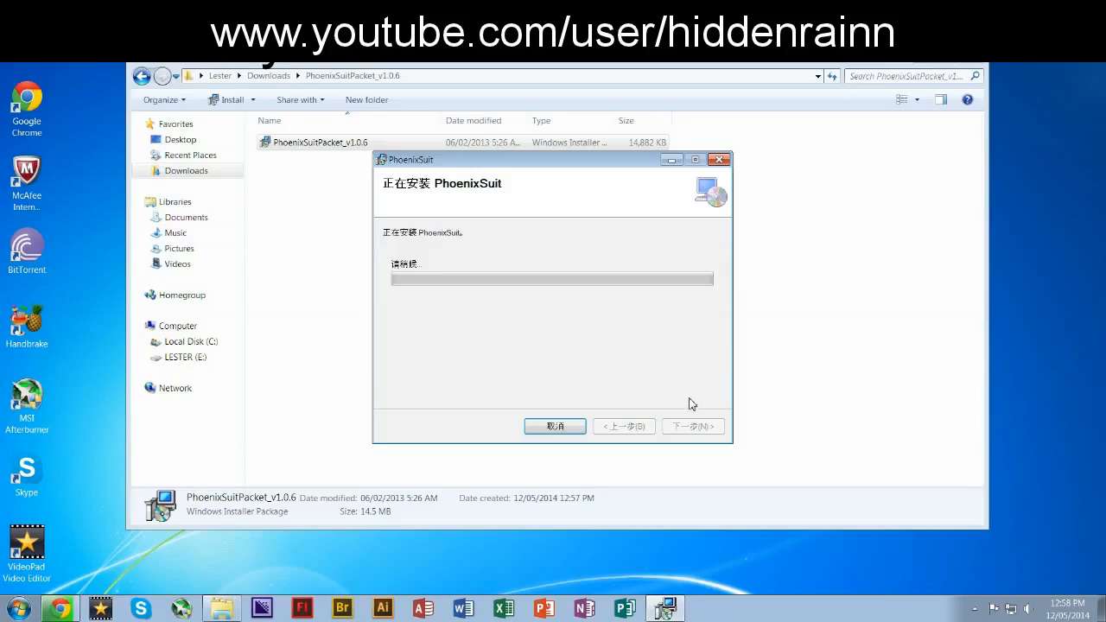
pyautogui.moveTo(544, 209)
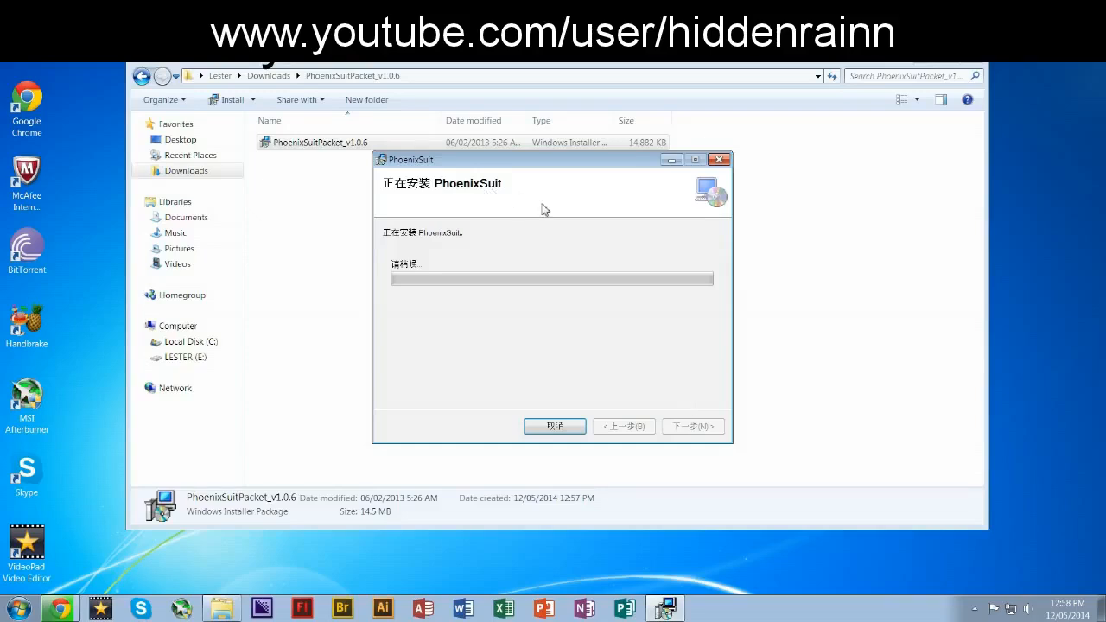
pyautogui.moveTo(487, 208)
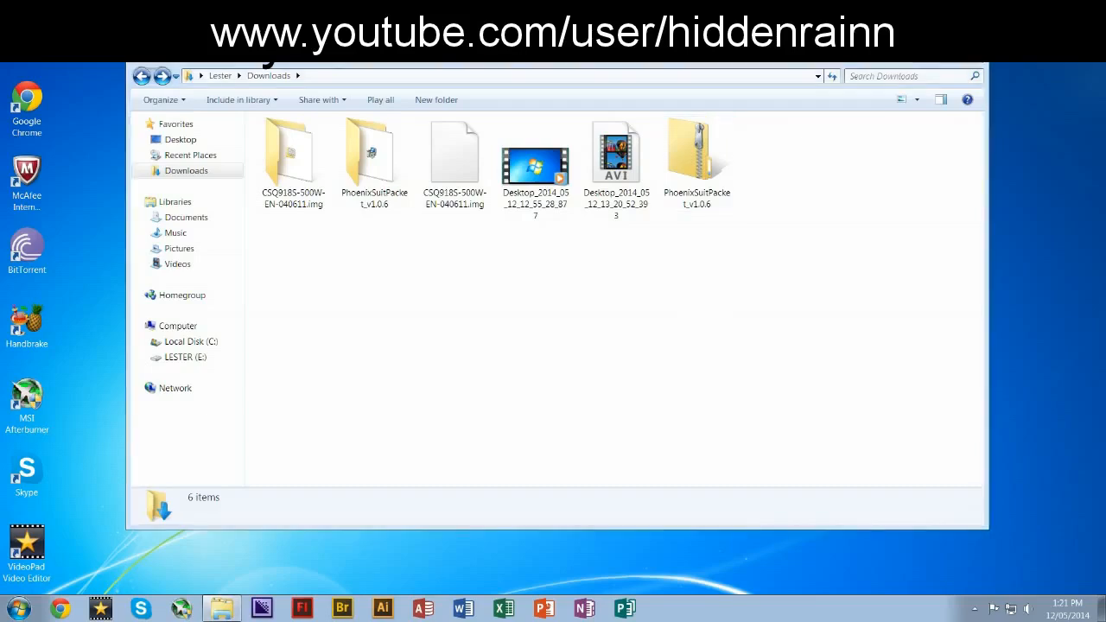
pyautogui.moveTo(643, 373)
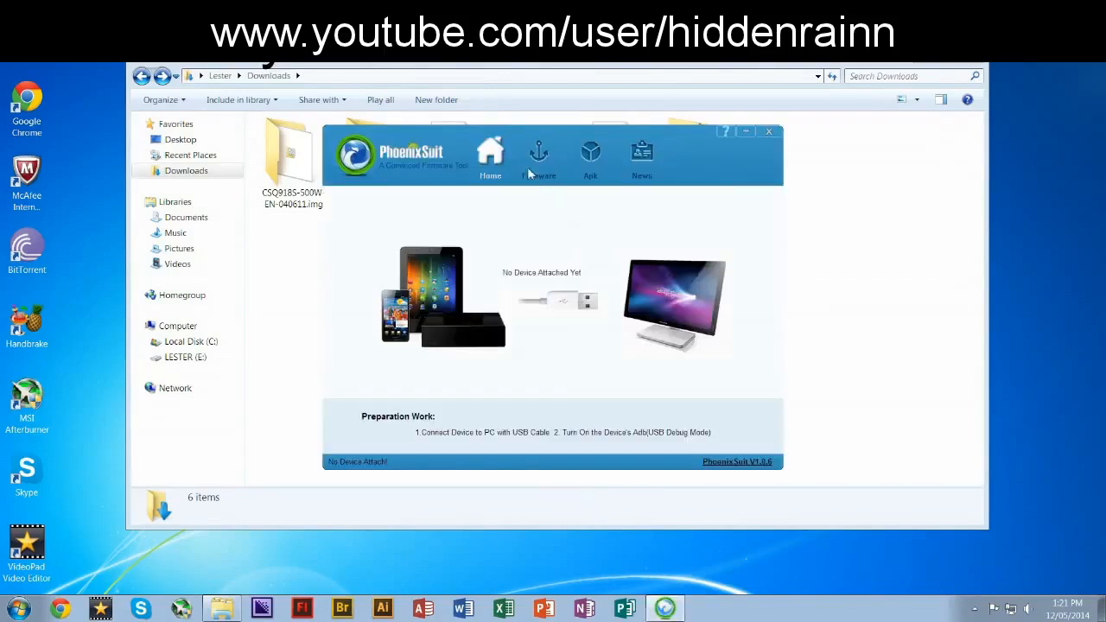
# Launch PhoenixSuit from the desktop shortcut to its home screen.
pyautogui.click(539, 156)
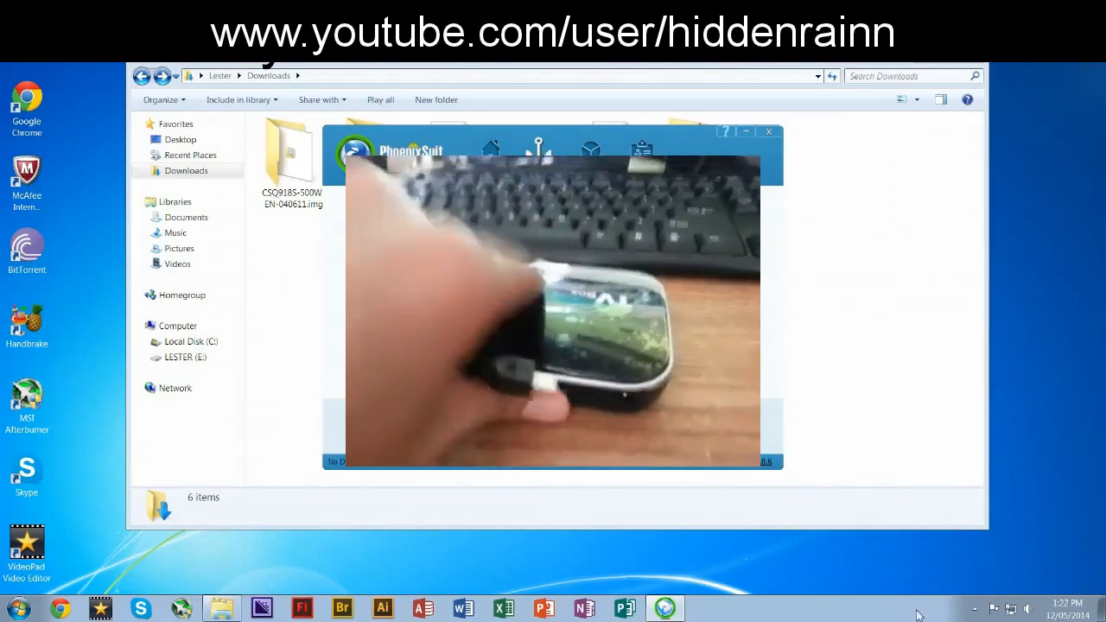
# Connect the device over USB and decline the McAfee removable drive scan.
pyautogui.click(974, 609)
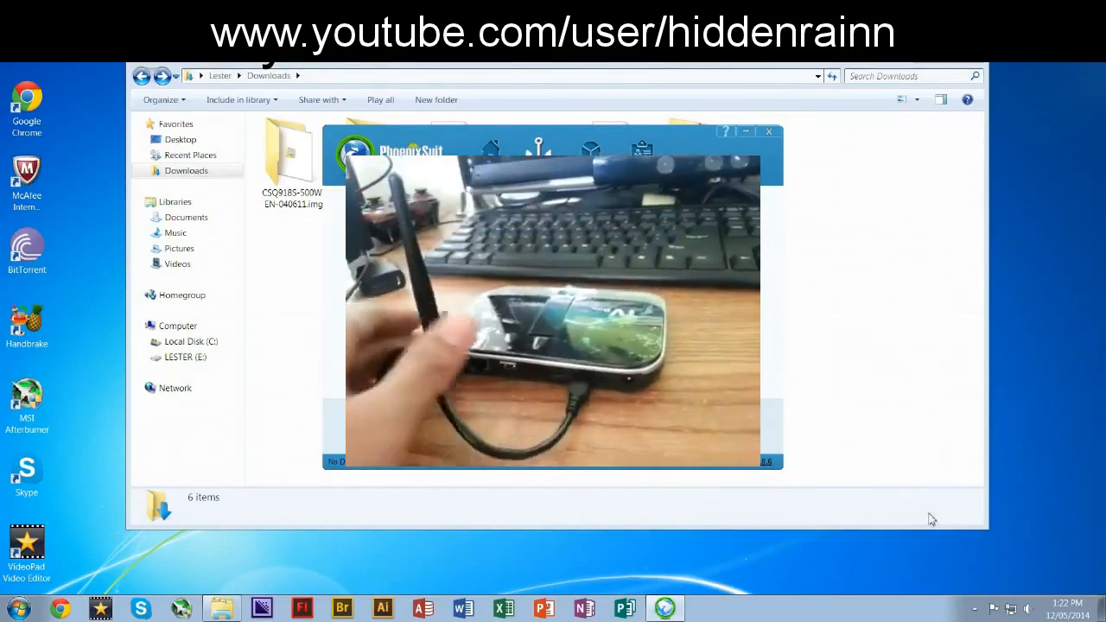
pyautogui.click(973, 608)
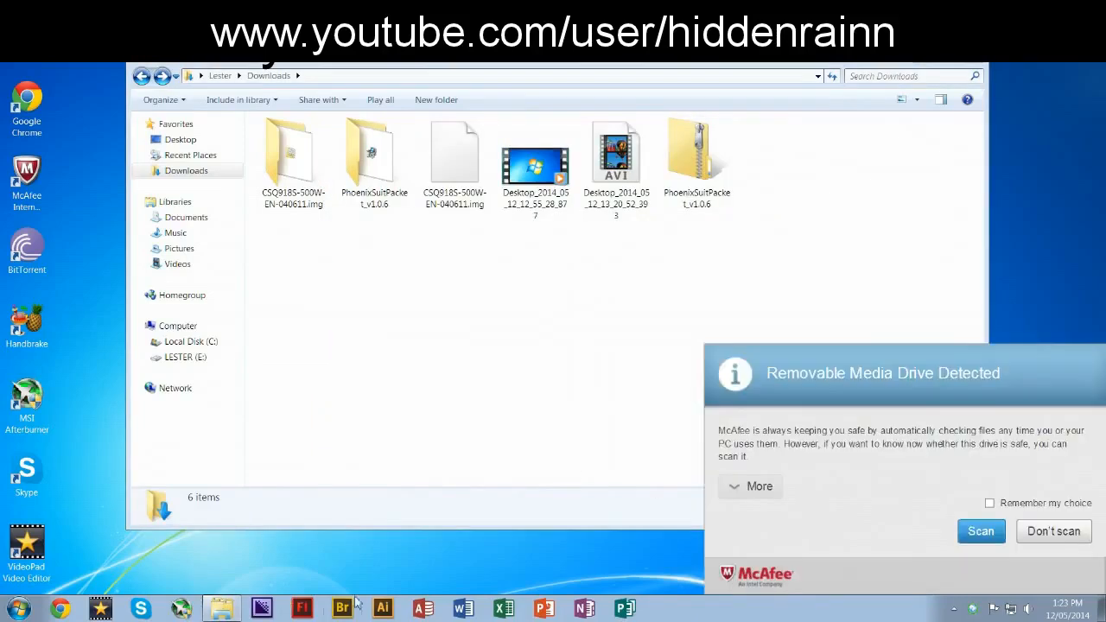
pyautogui.click(1052, 531)
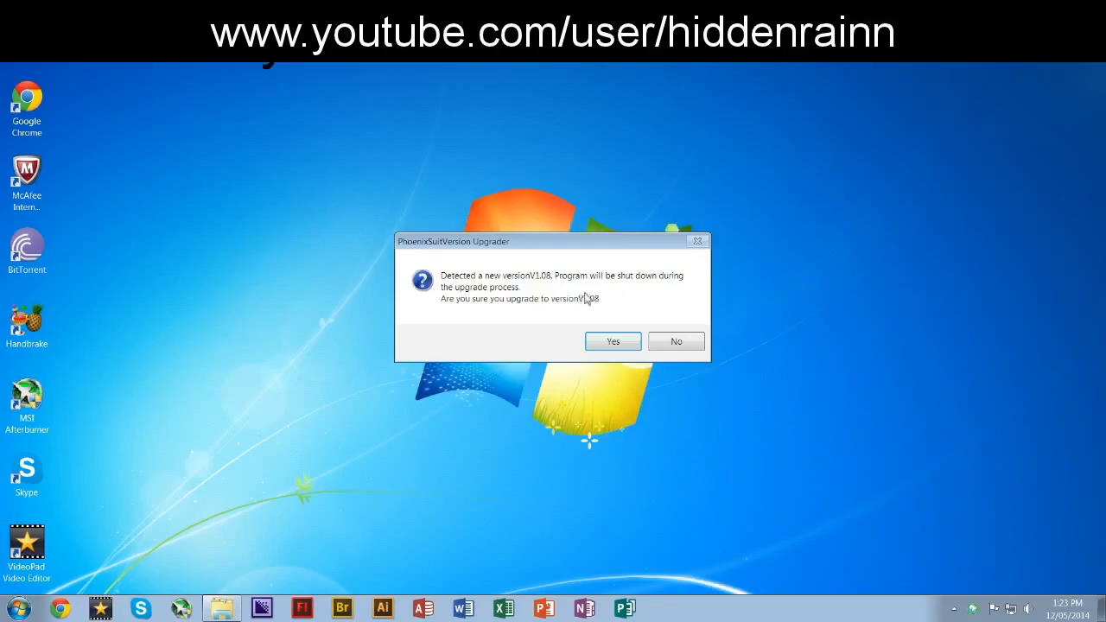
pyautogui.moveTo(678, 342)
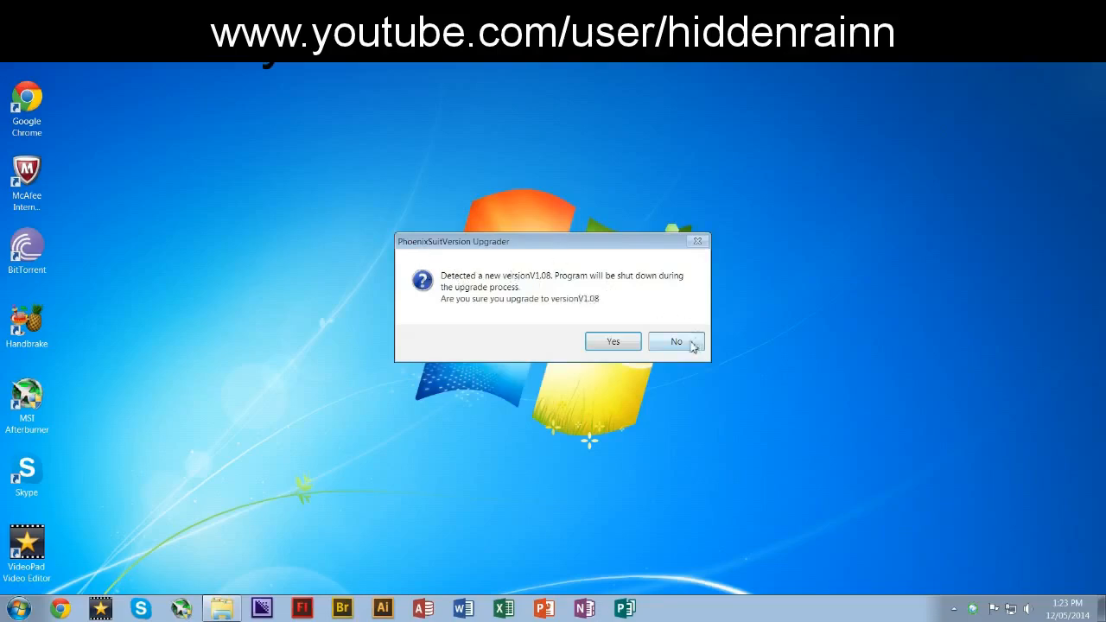
# Decline the PhoenixSuit 1.0.8 version upgrade.
pyautogui.click(676, 342)
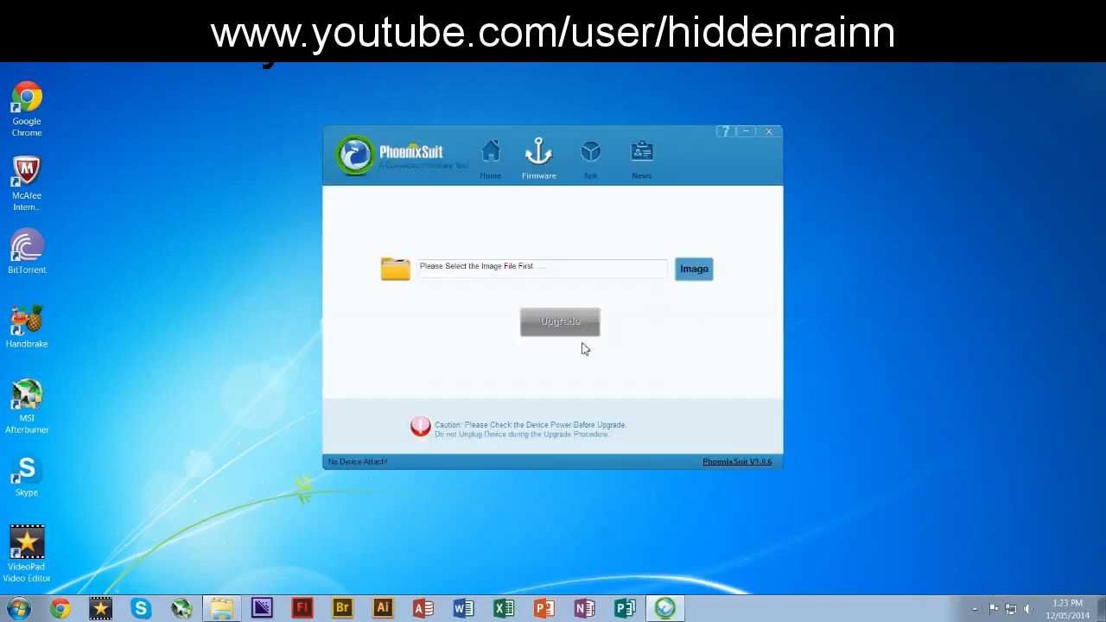
pyautogui.moveTo(491, 251)
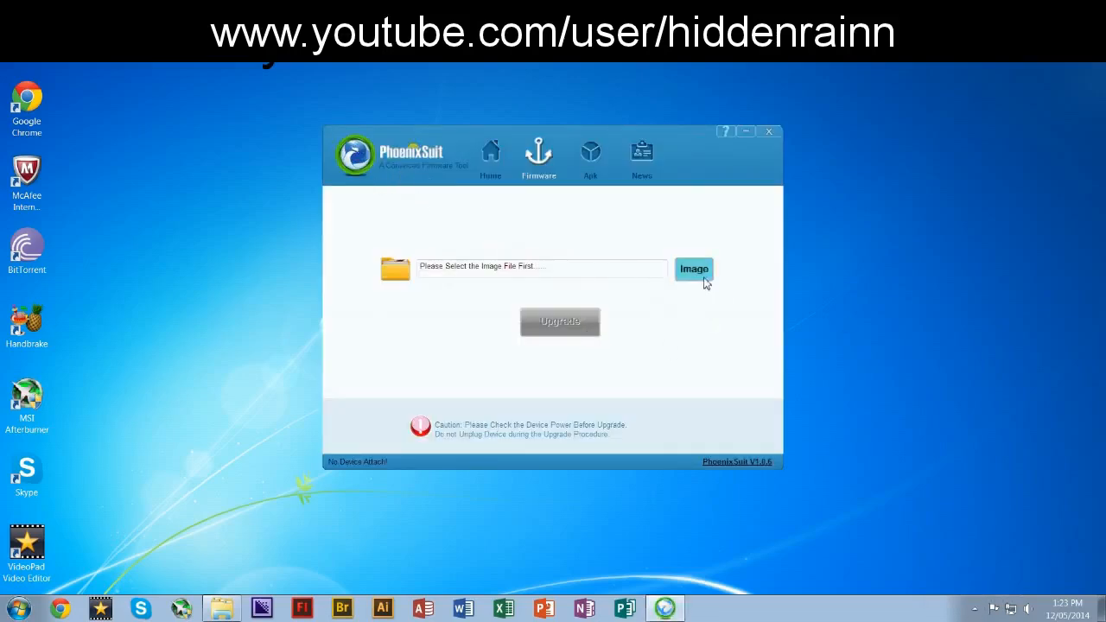
pyautogui.moveTo(329, 470)
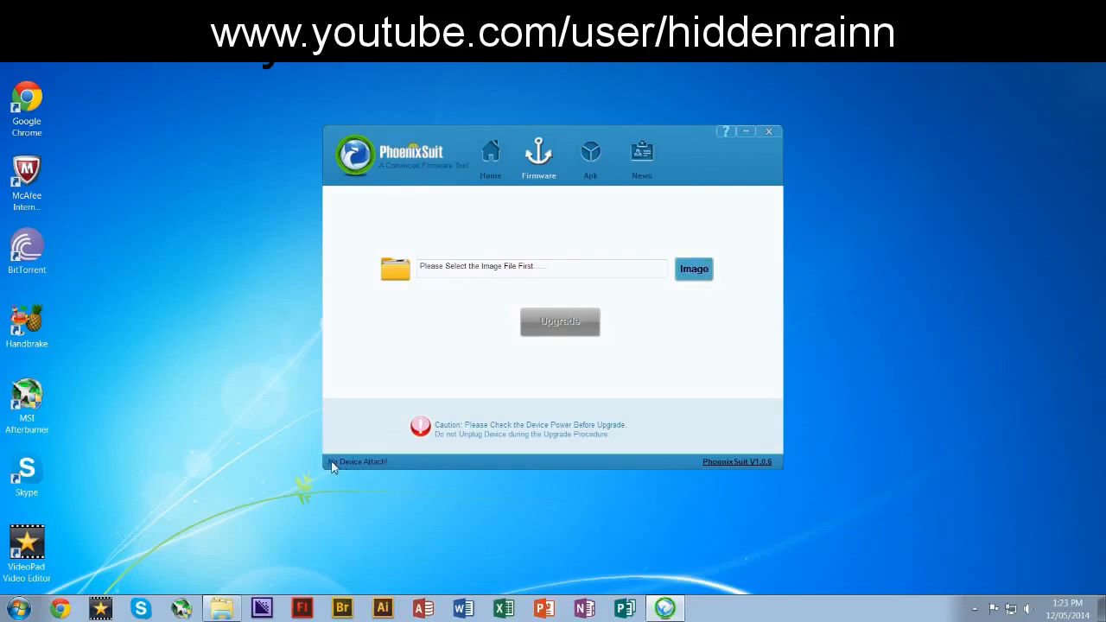
pyautogui.moveTo(739, 287)
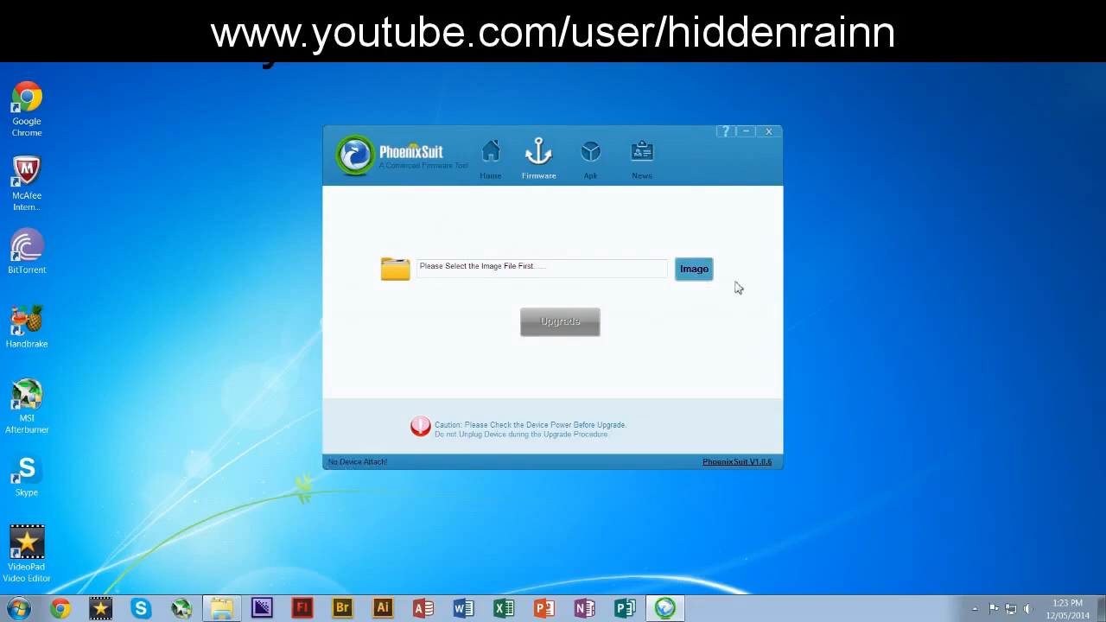
pyautogui.moveTo(695, 270)
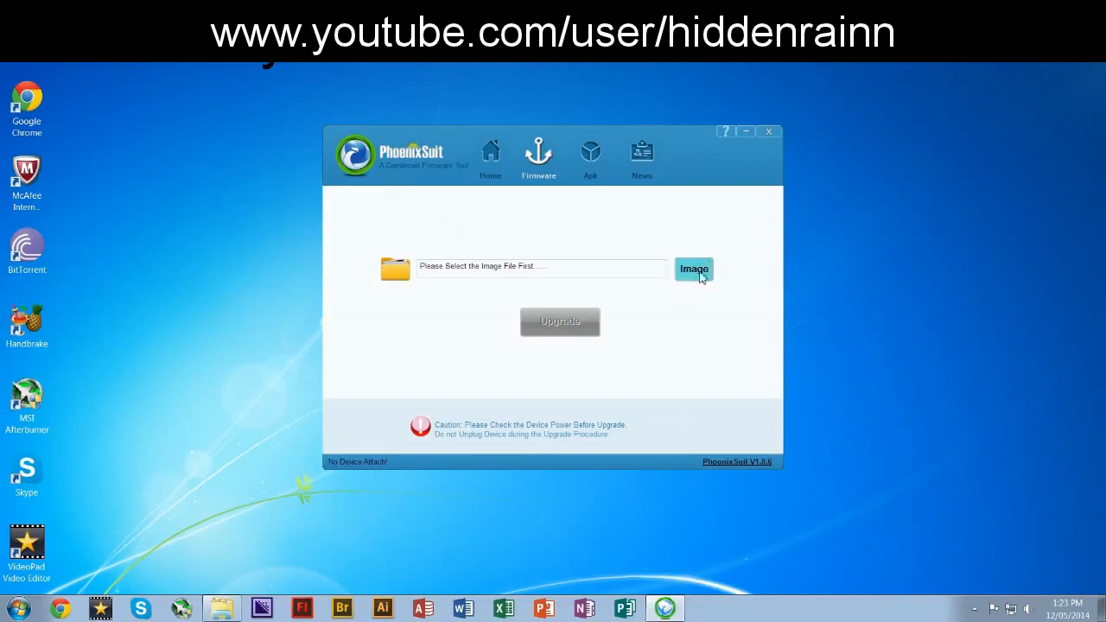
pyautogui.moveTo(636, 292)
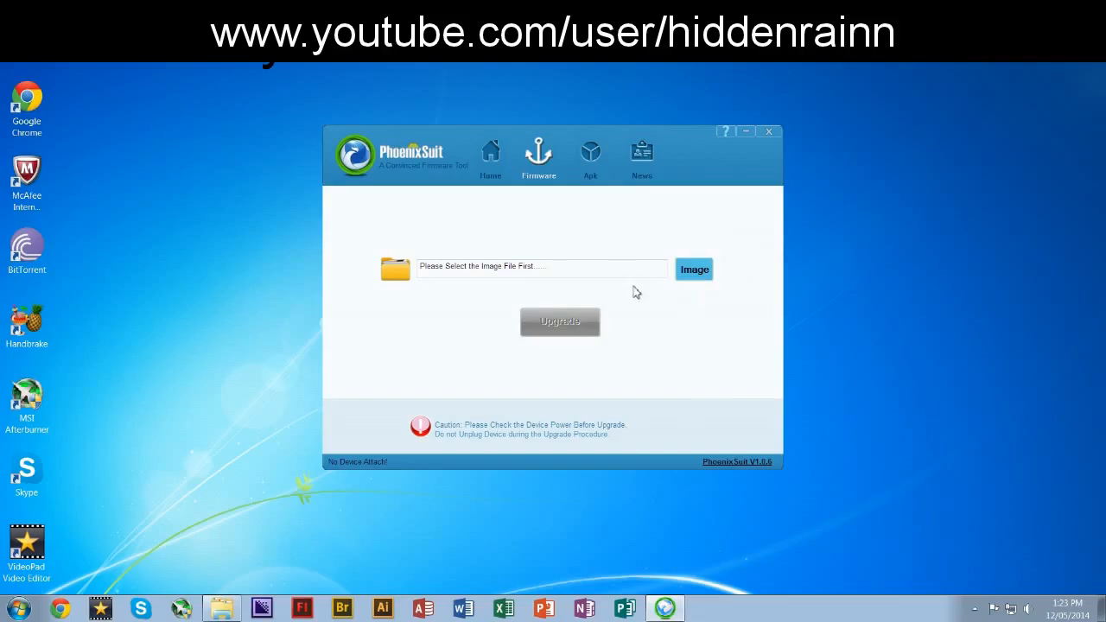
# Load the CSQ918S firmware image, start the upgrade, and dismiss the no-device and upgrade-mode-failure errors.
pyautogui.click(695, 269)
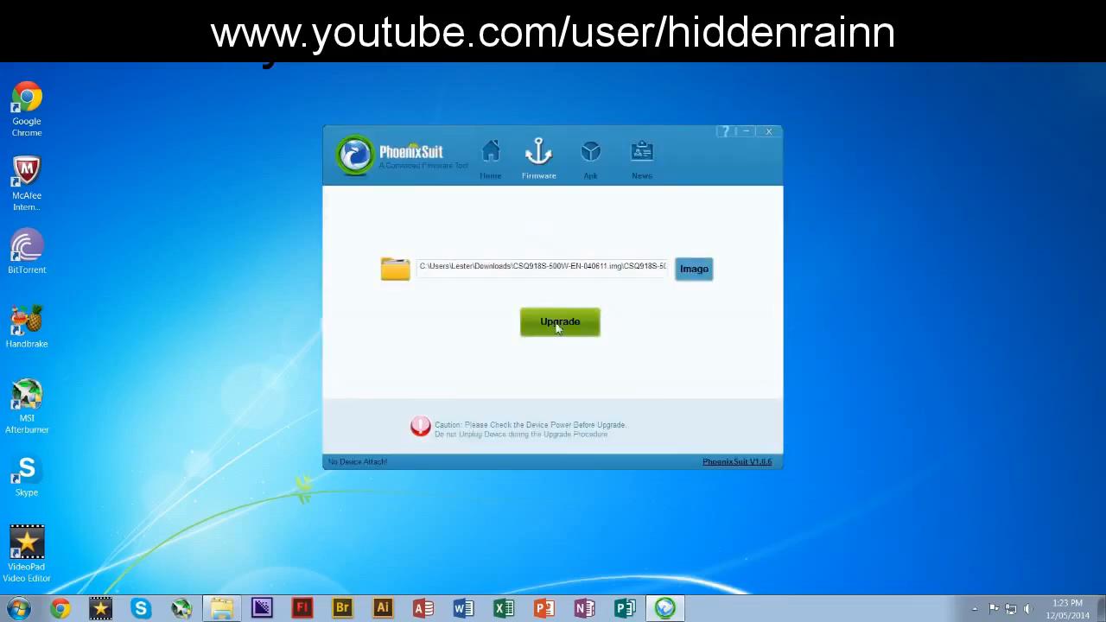
pyautogui.click(560, 321)
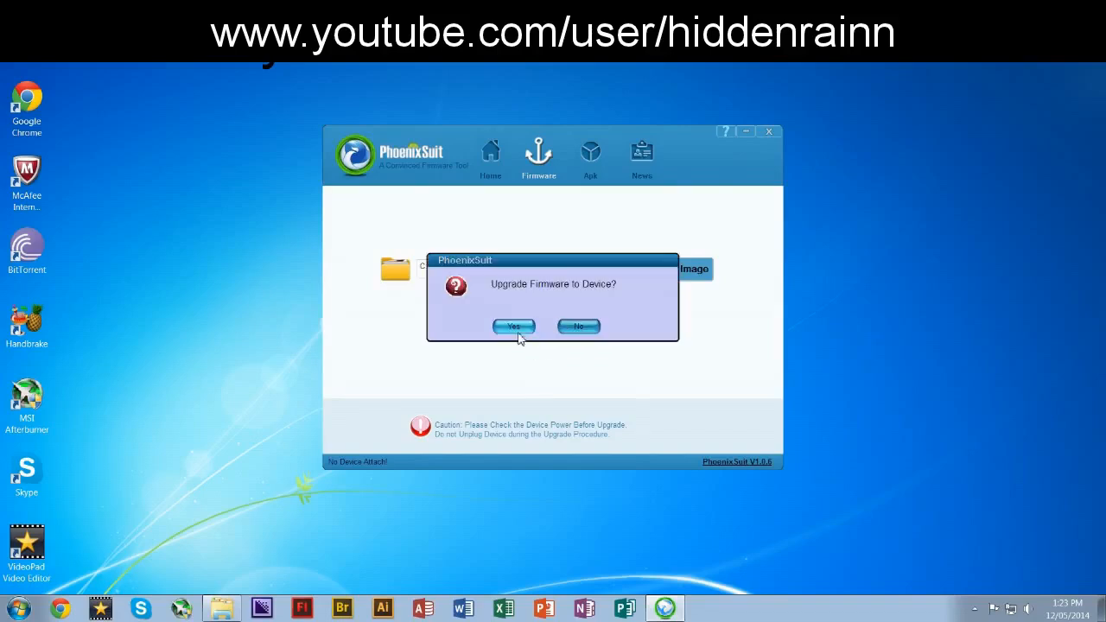
pyautogui.click(515, 327)
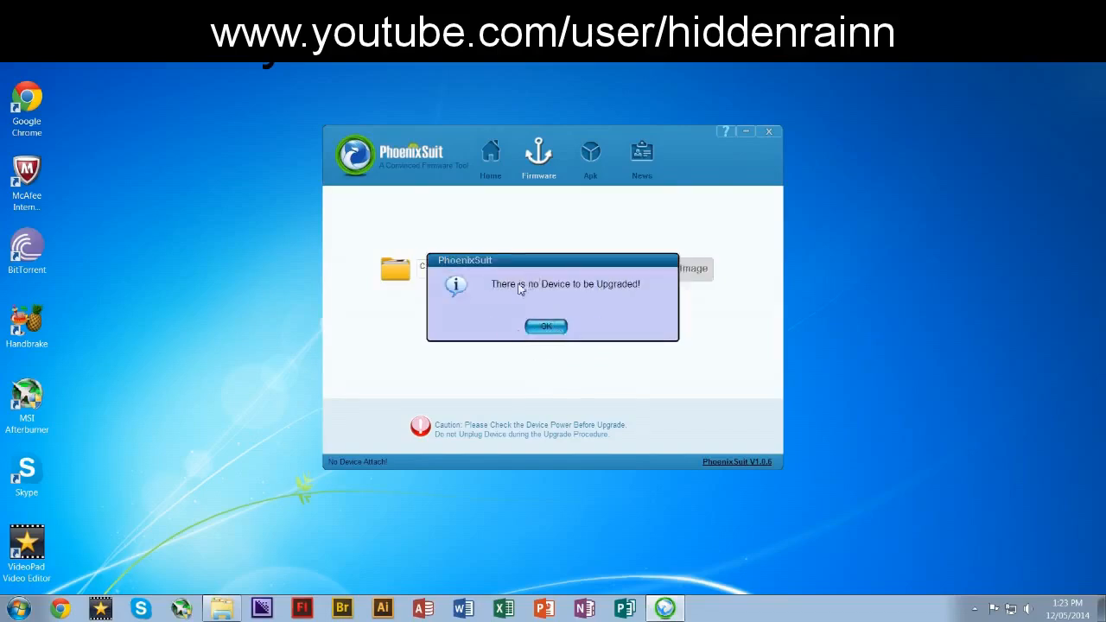
pyautogui.click(546, 326)
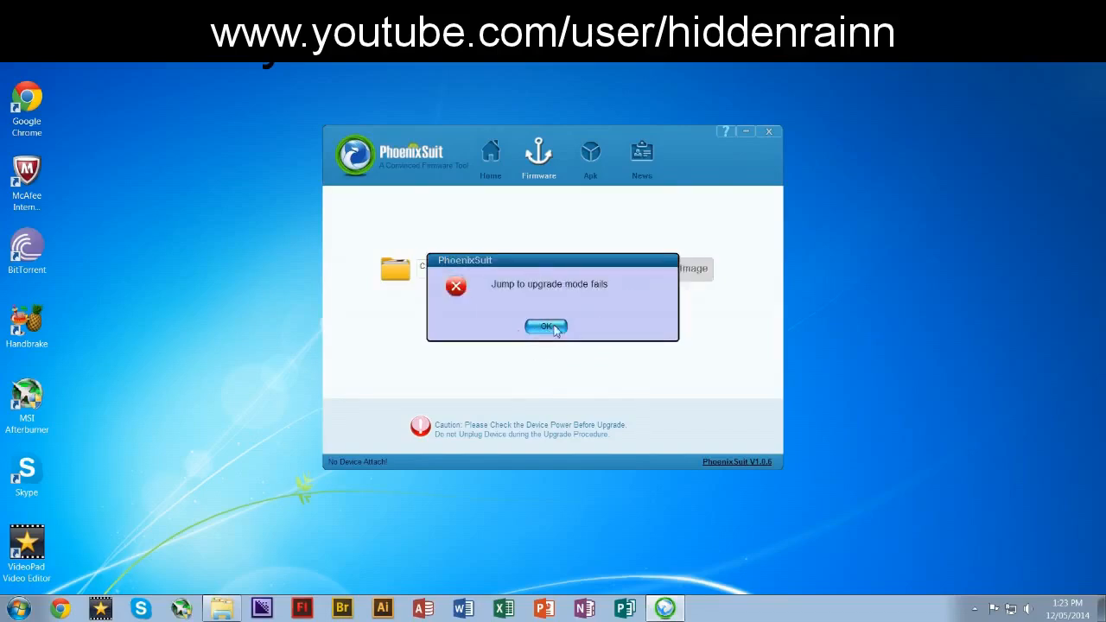
pyautogui.click(546, 327)
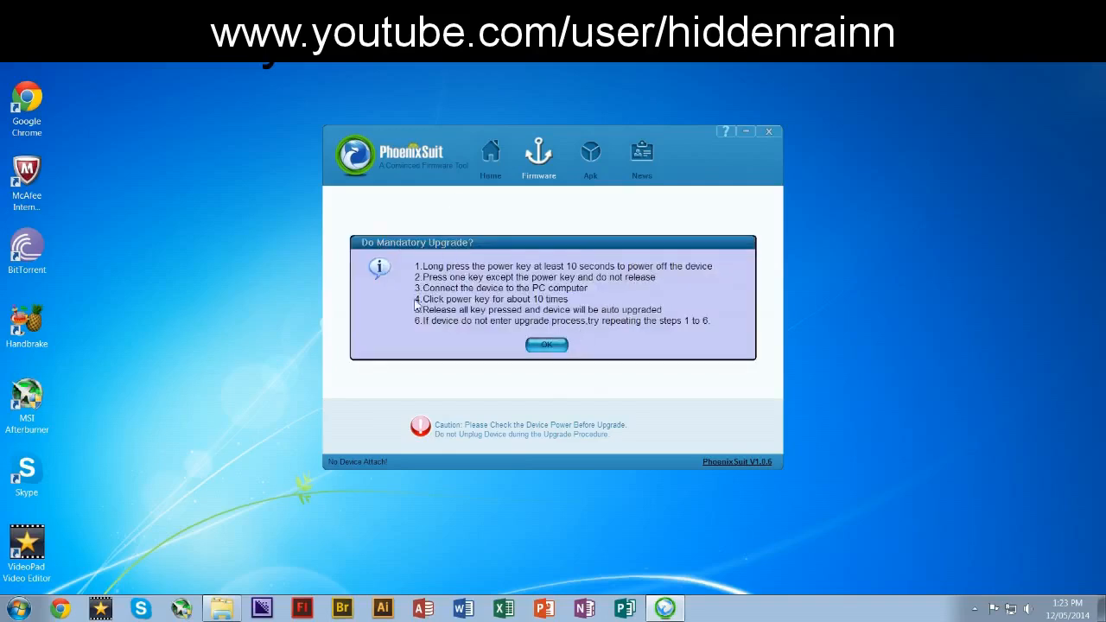
pyautogui.moveTo(740, 280)
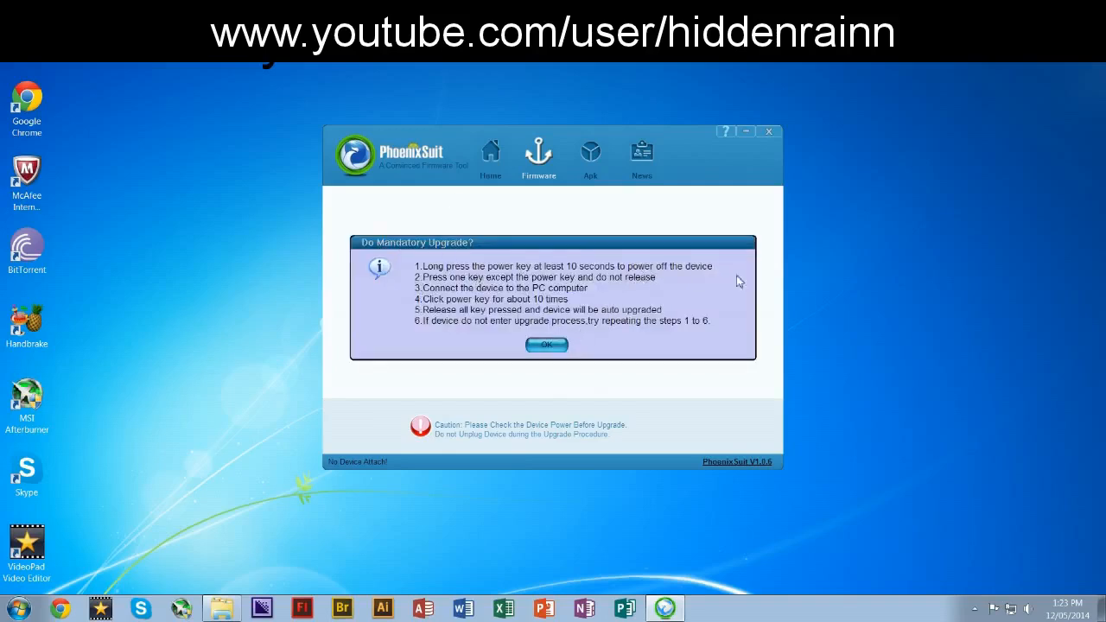
pyautogui.moveTo(747, 284)
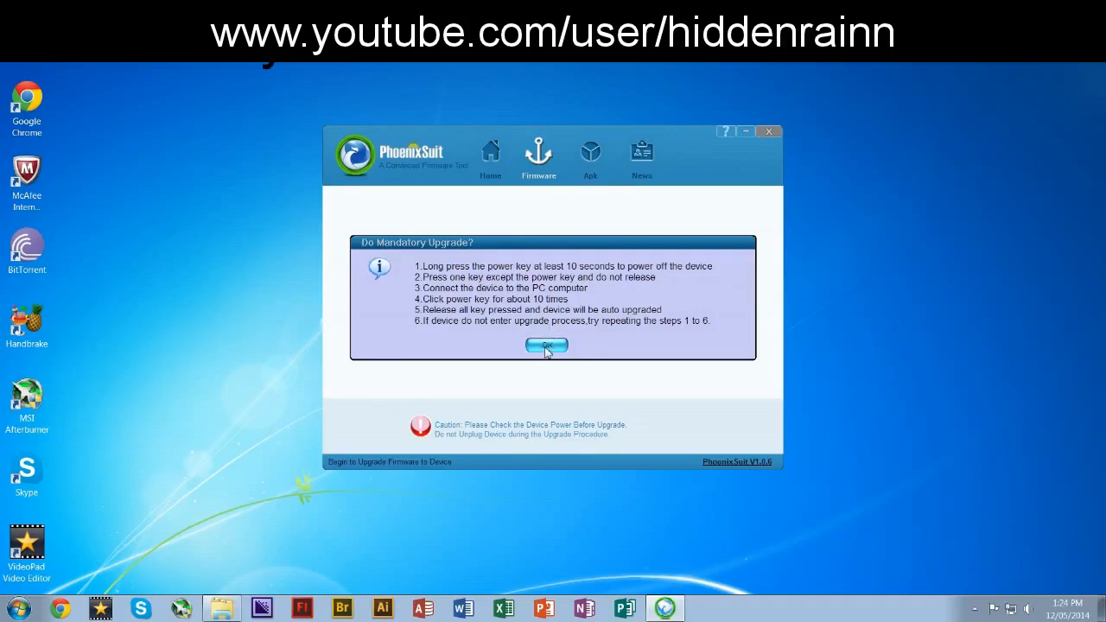
# Close the mandatory-upgrade instructions, restart the upgrade, and choose forced format mode.
pyautogui.click(546, 345)
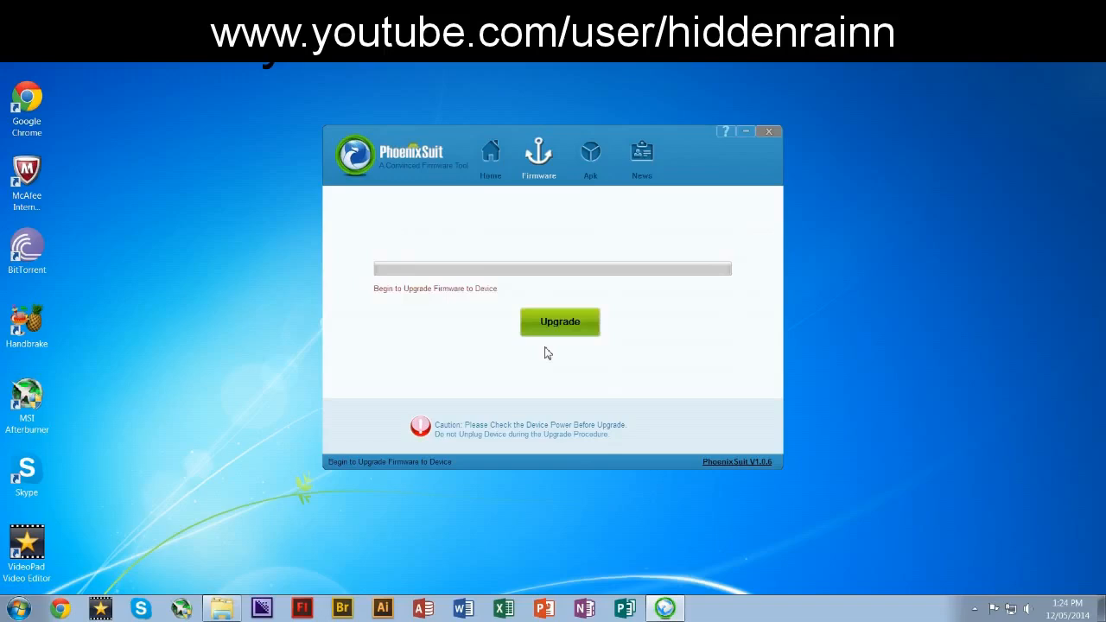
pyautogui.click(560, 321)
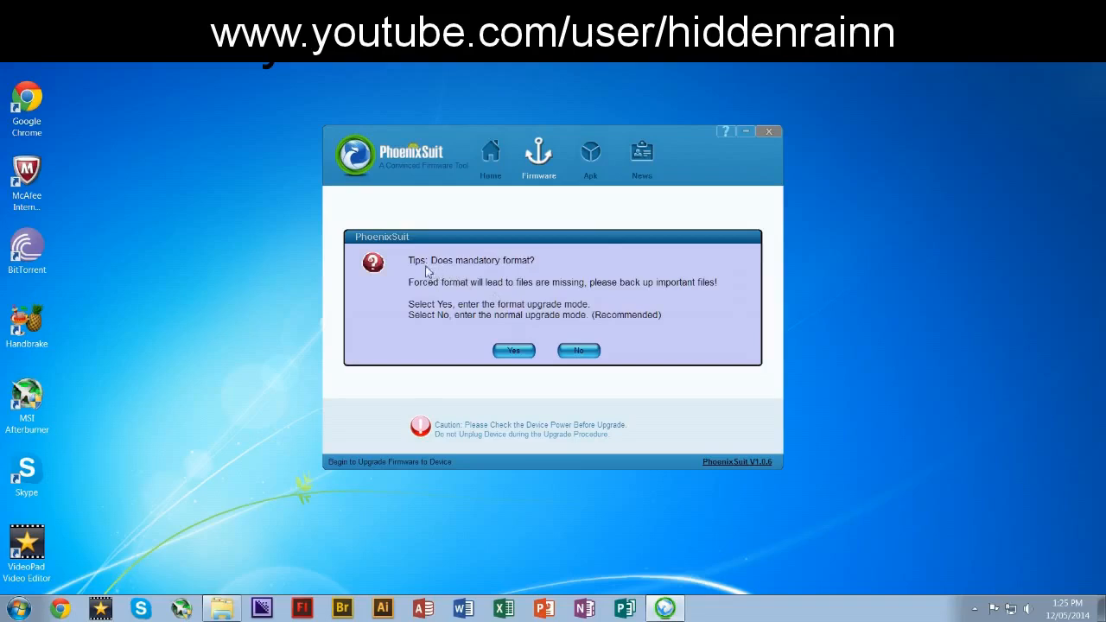
pyautogui.moveTo(432, 261)
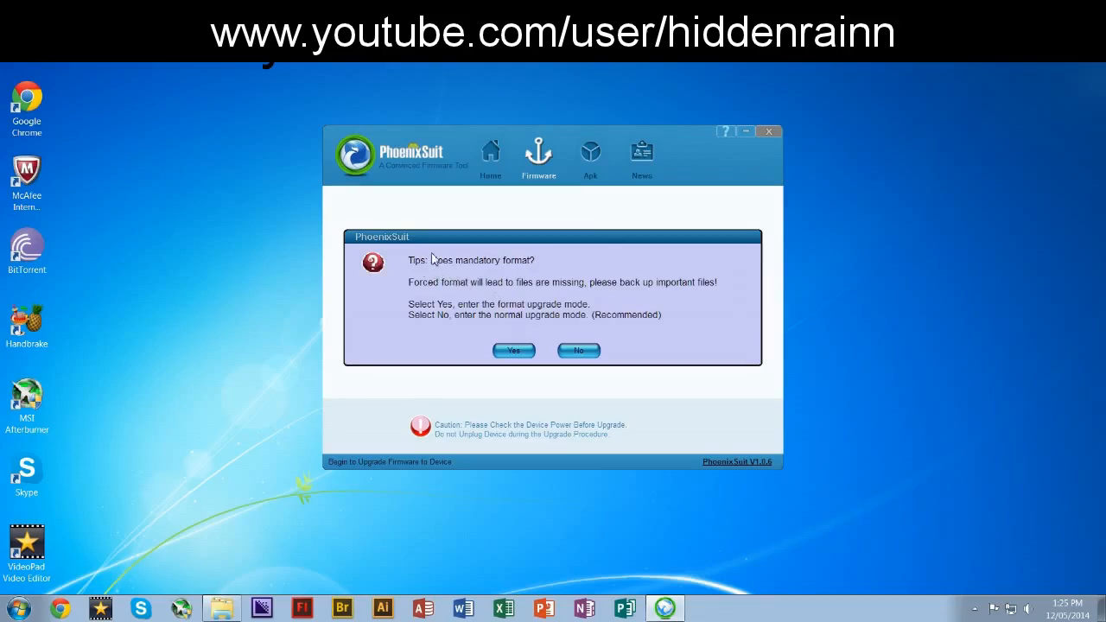
pyautogui.moveTo(494, 287)
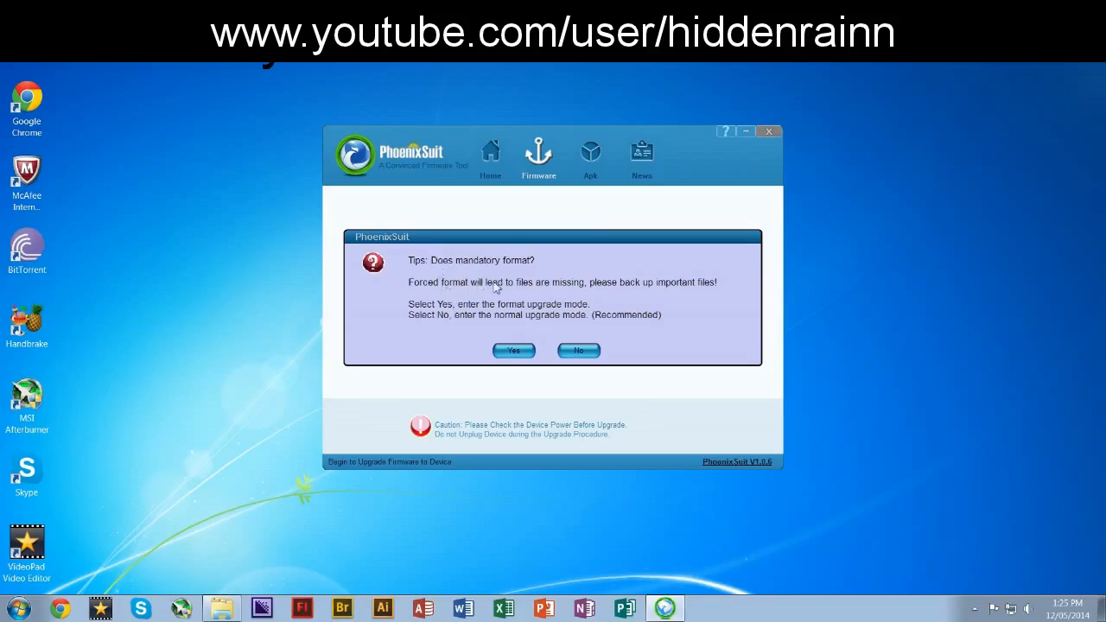
pyautogui.moveTo(510, 315)
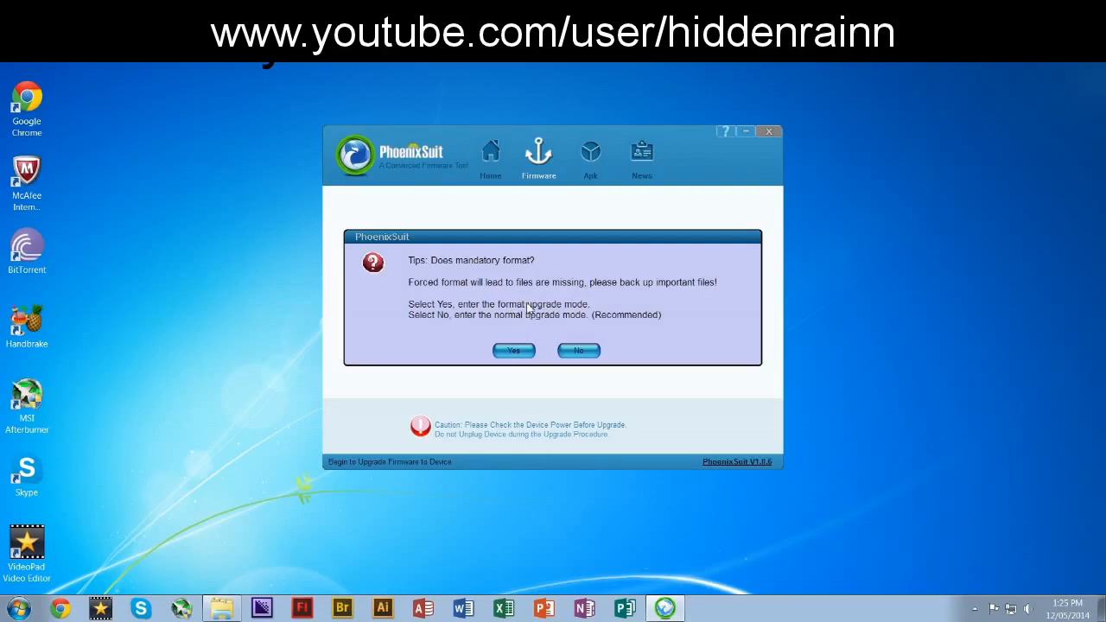
pyautogui.moveTo(491, 321)
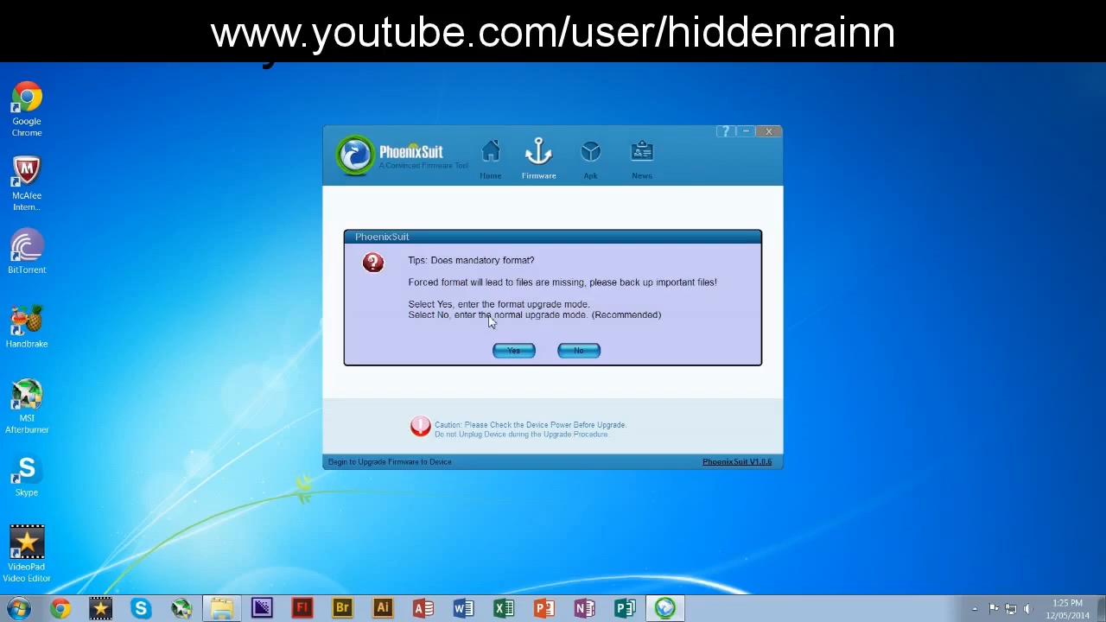
pyautogui.moveTo(567, 342)
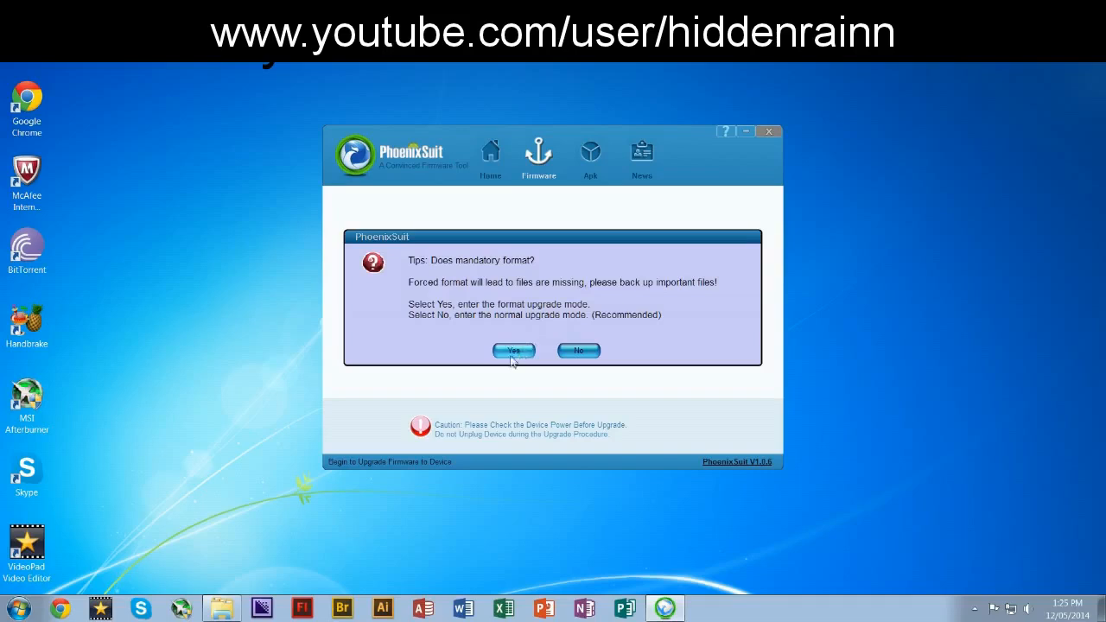
pyautogui.click(513, 351)
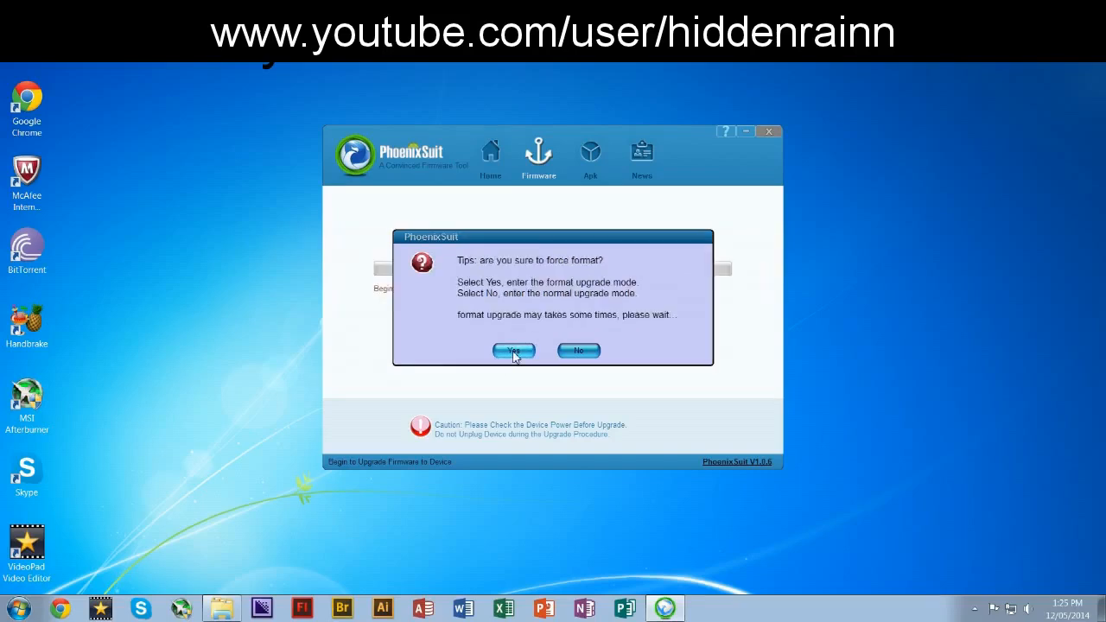
pyautogui.moveTo(526, 261)
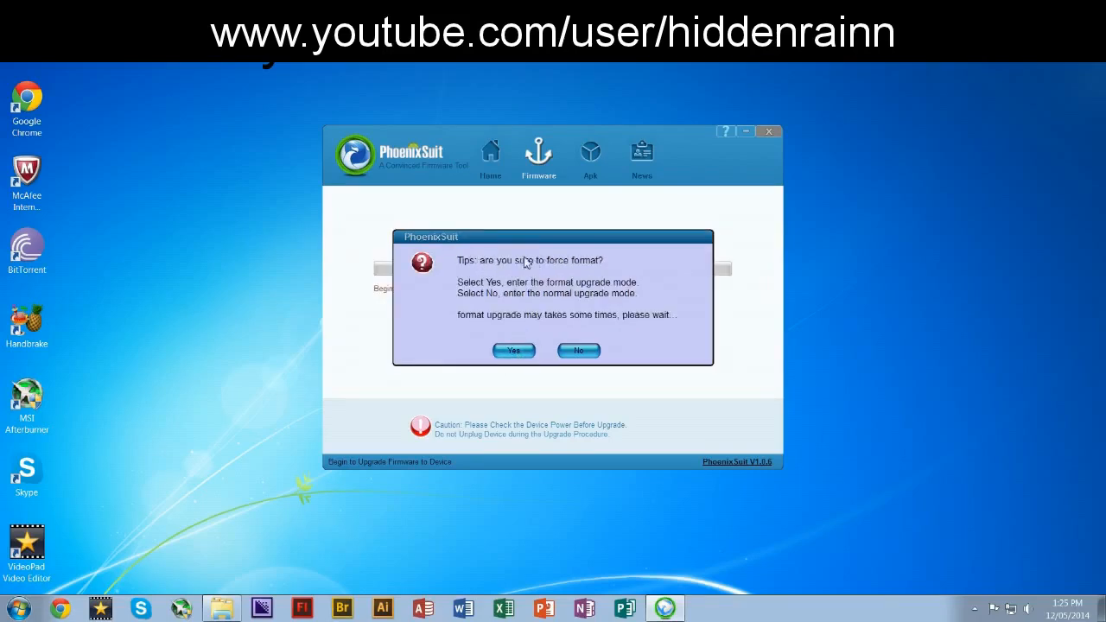
# Confirm the force format so the firmware flash begins.
pyautogui.click(513, 349)
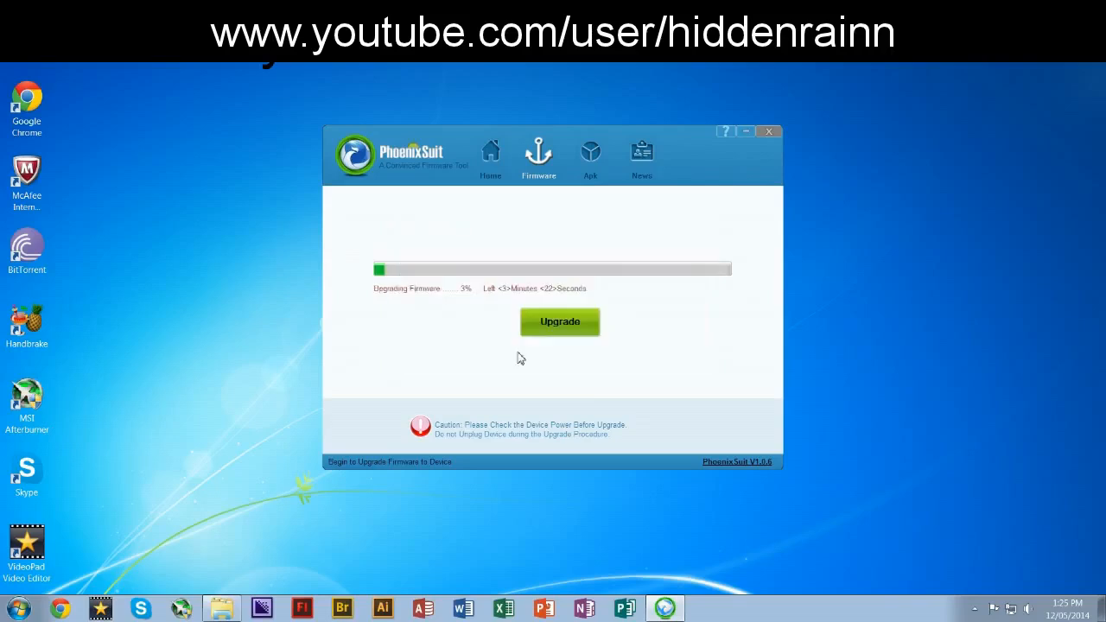
pyautogui.moveTo(536, 349)
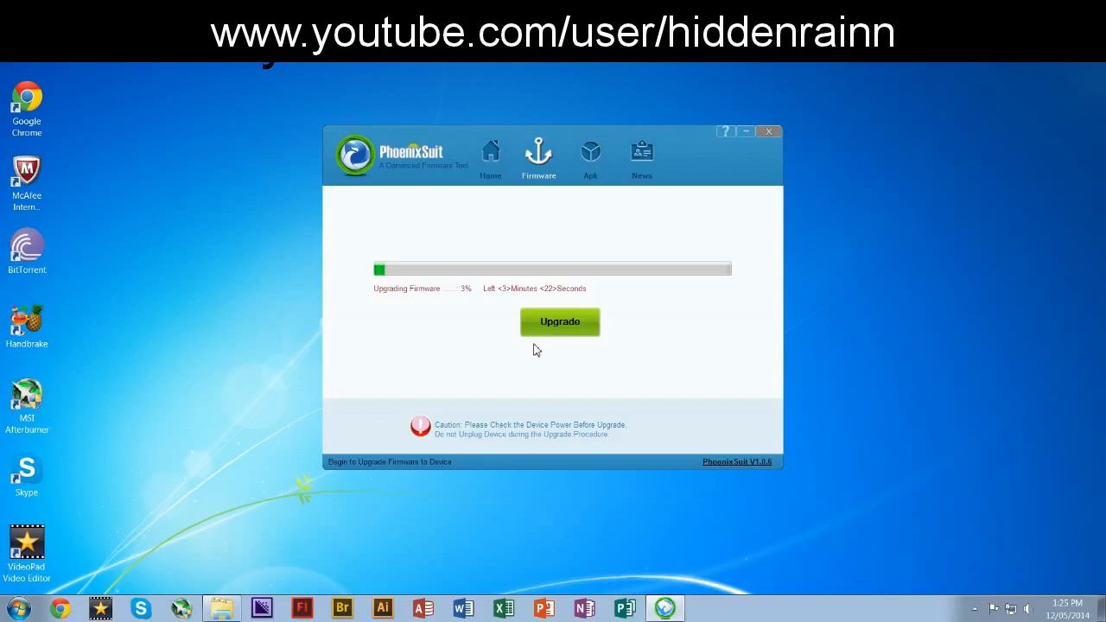
pyautogui.moveTo(706, 303)
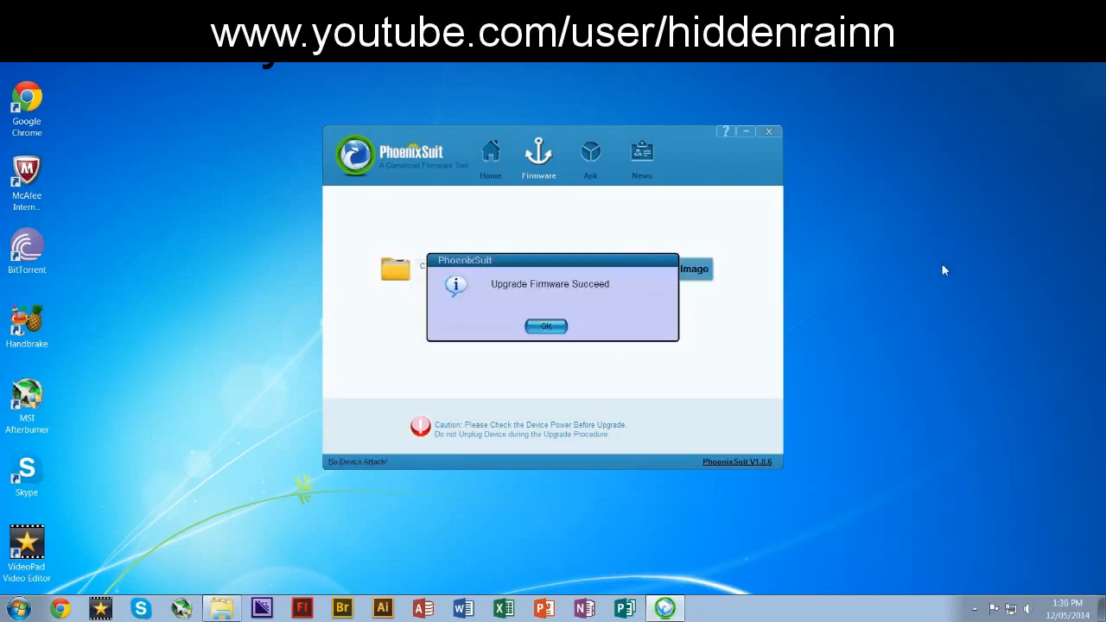
pyautogui.moveTo(554, 291)
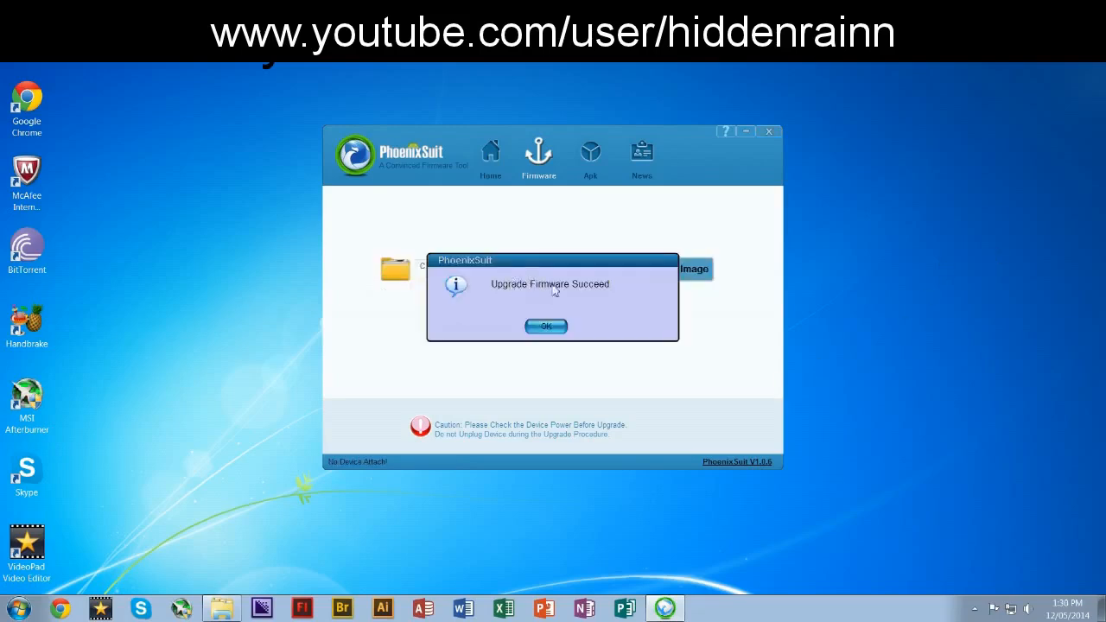
# Acknowledge 'Upgrade Firmware Succeed' and close PhoenixSuit.
pyautogui.click(546, 326)
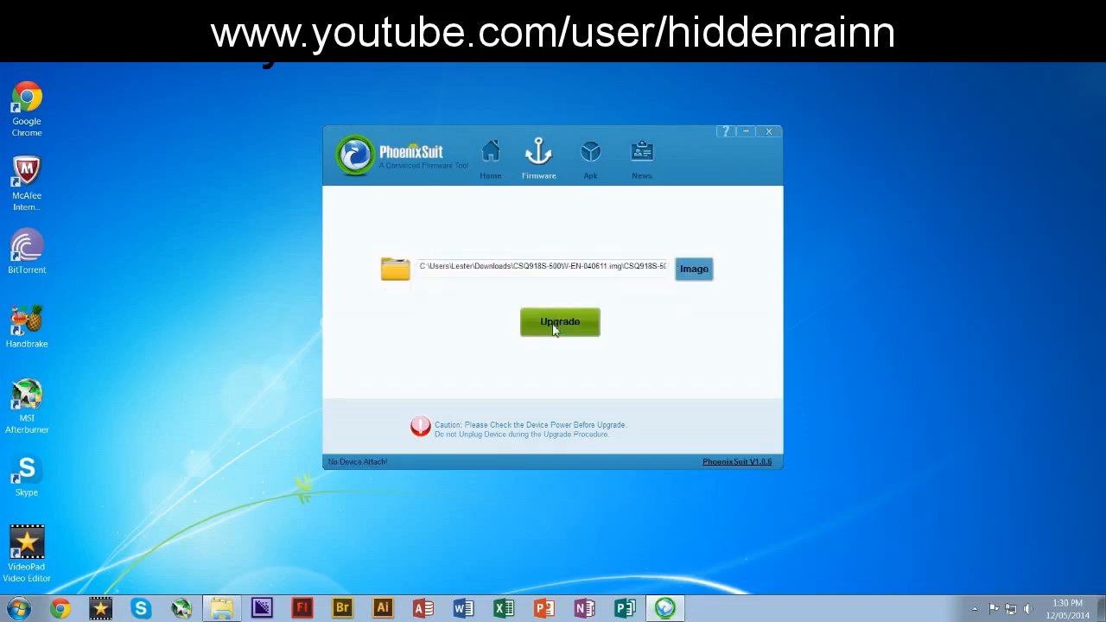
pyautogui.click(768, 131)
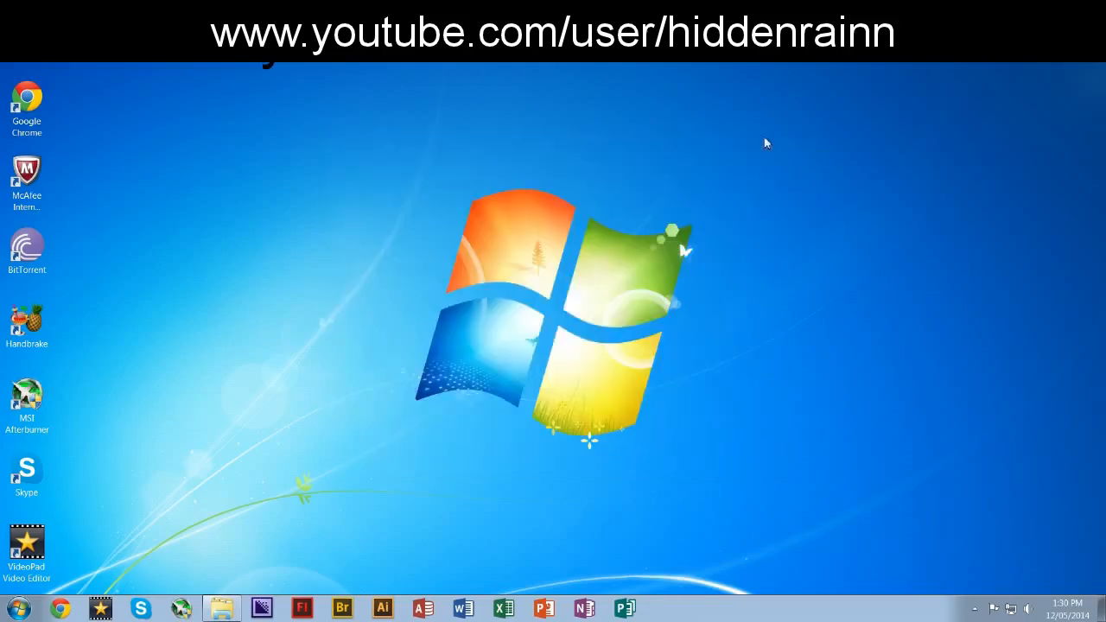
pyautogui.moveTo(716, 154)
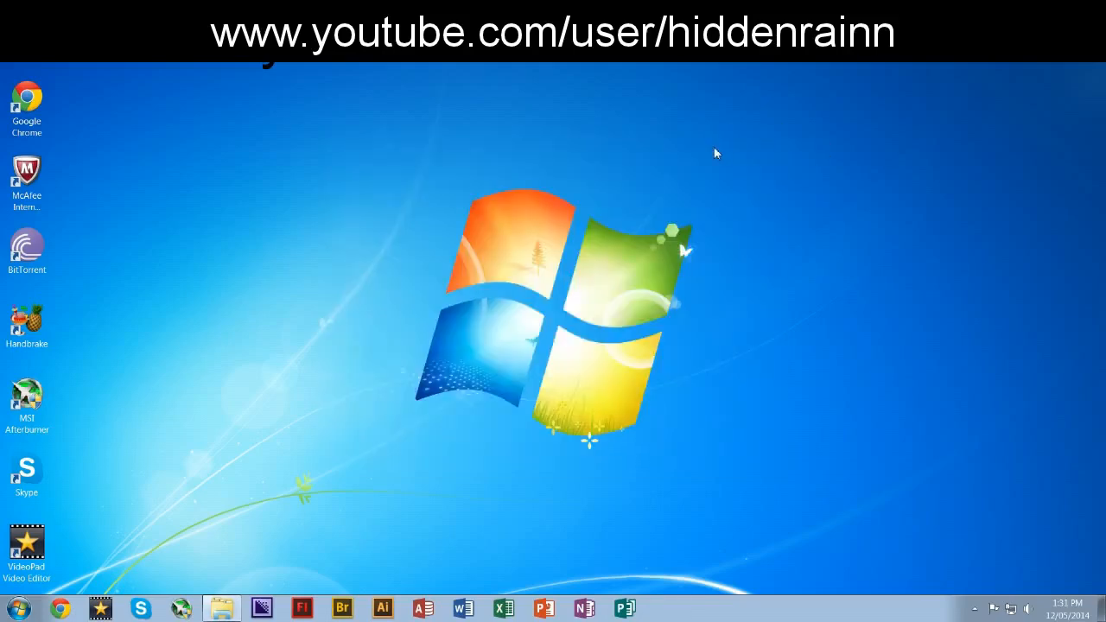